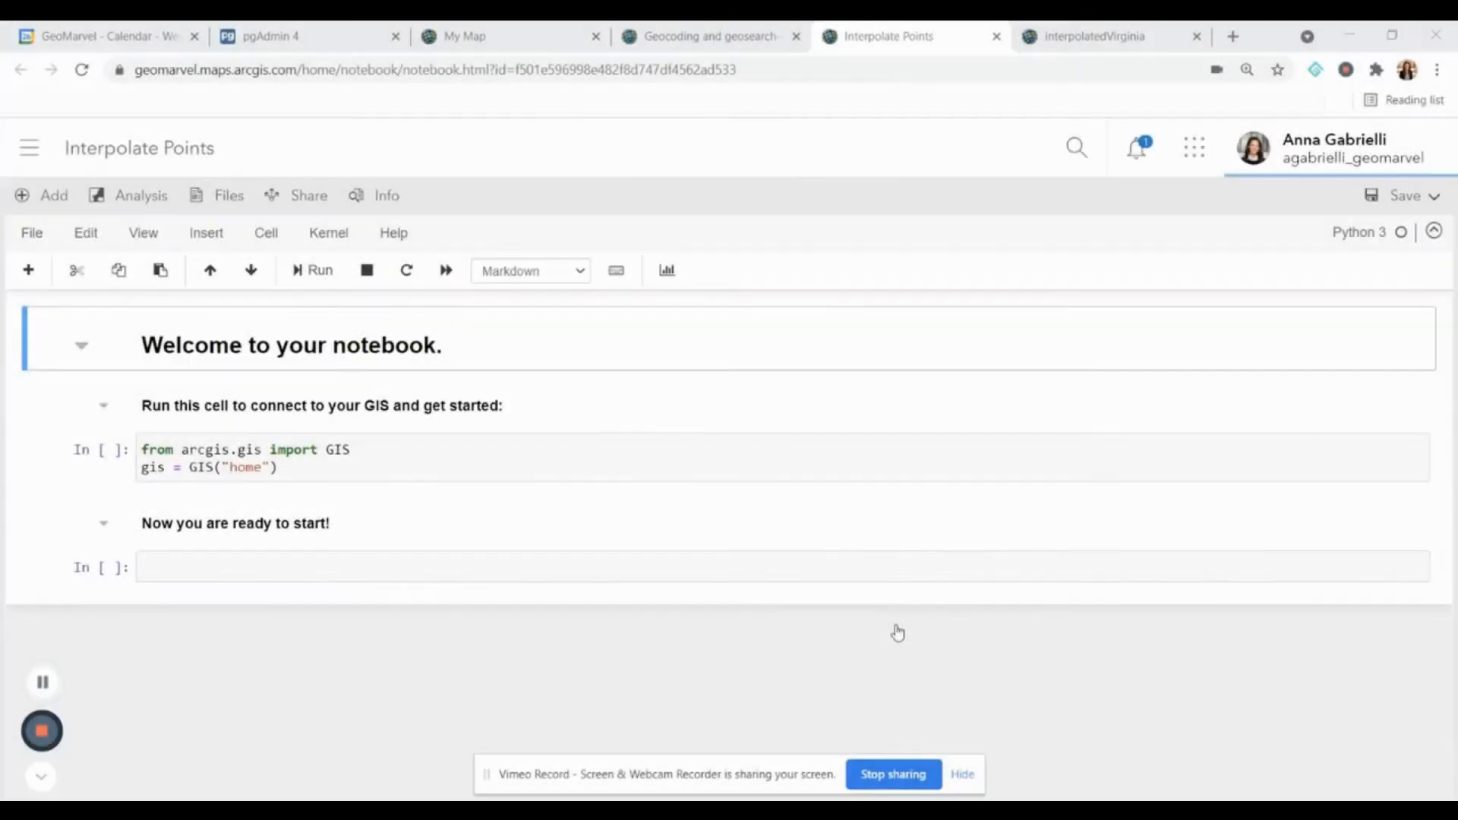
pyautogui.moveTo(908, 649)
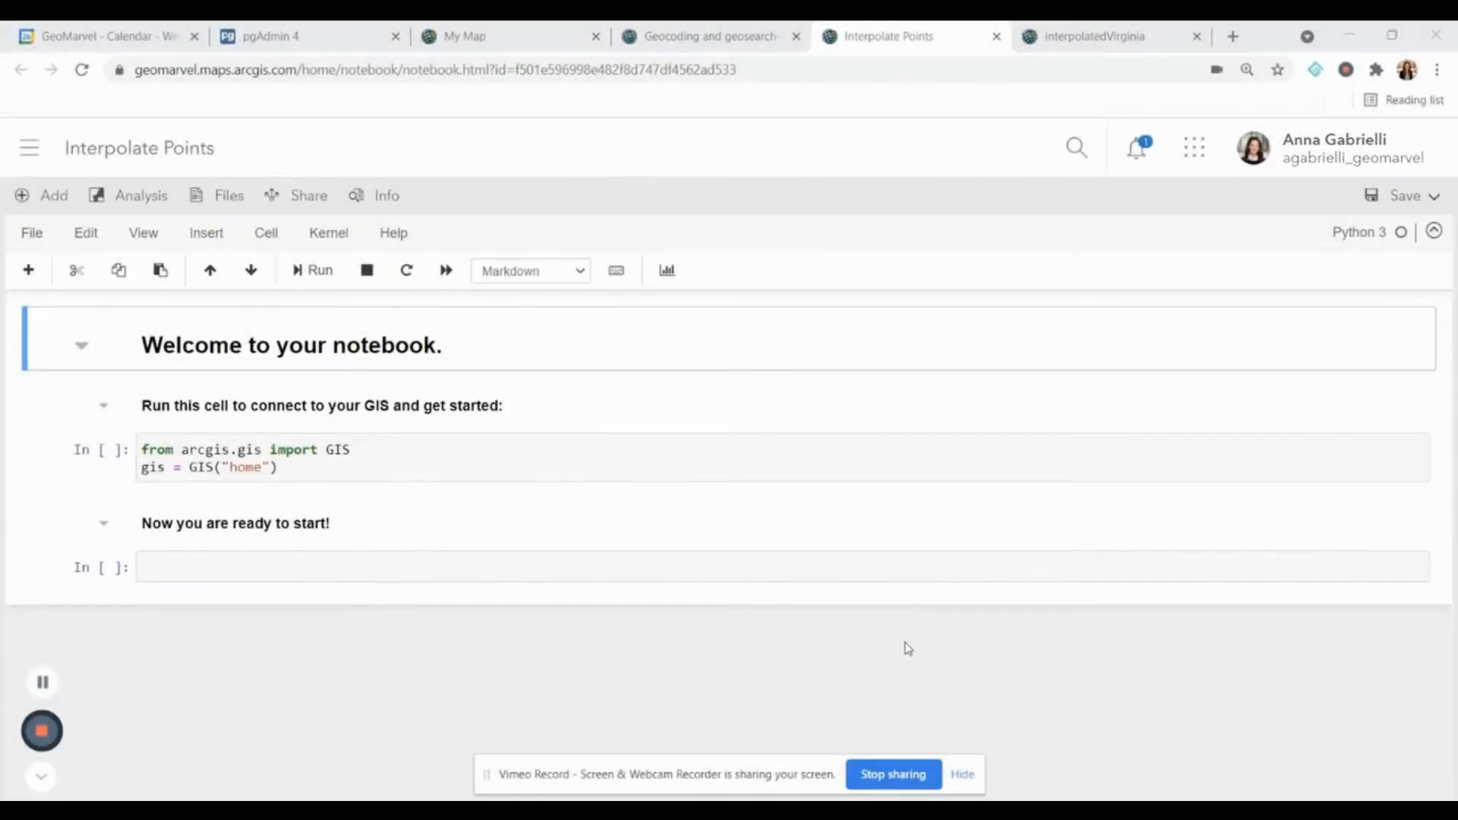
pyautogui.moveTo(908, 636)
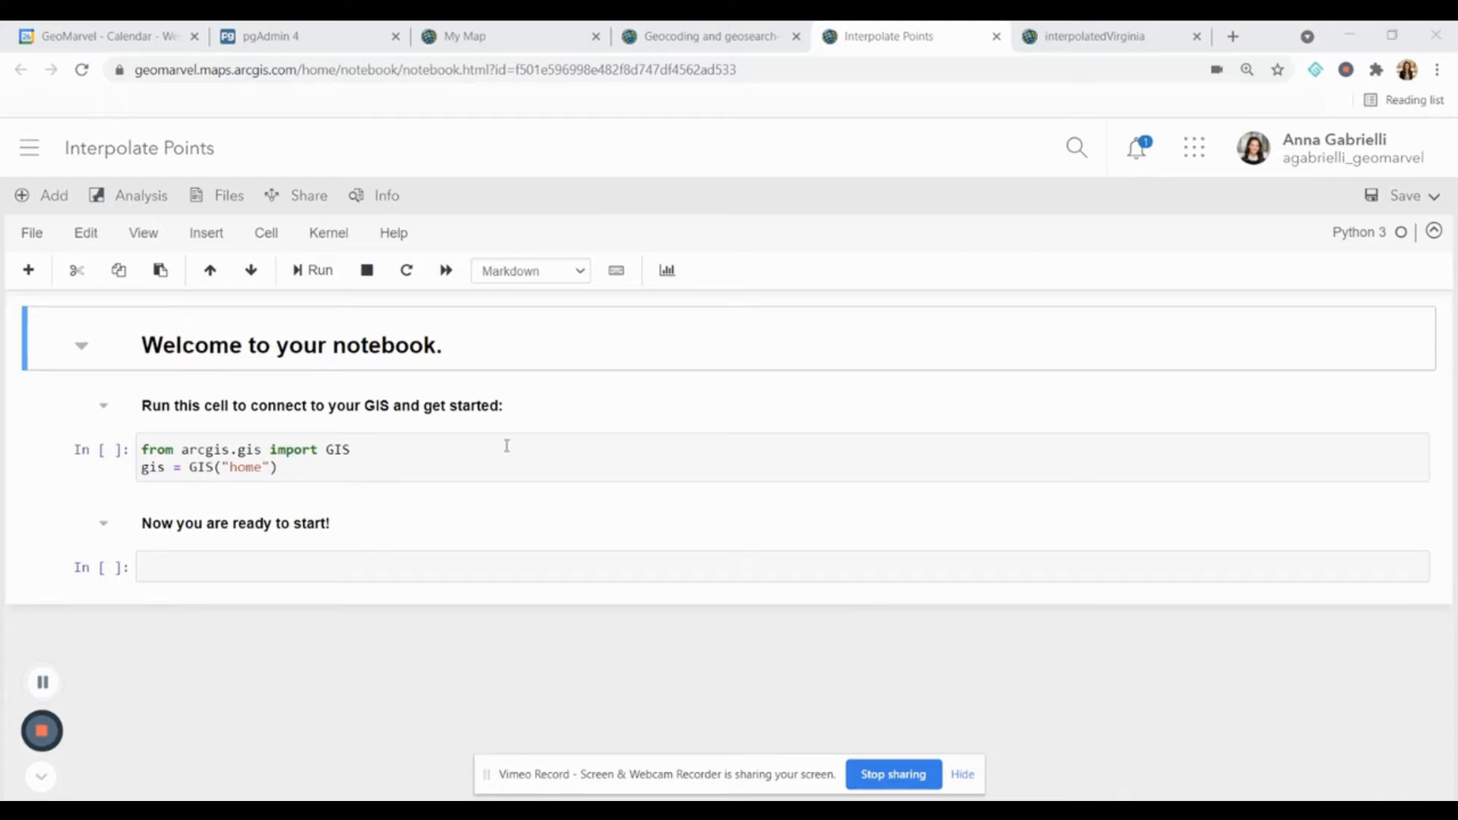
pyautogui.moveTo(717, 500)
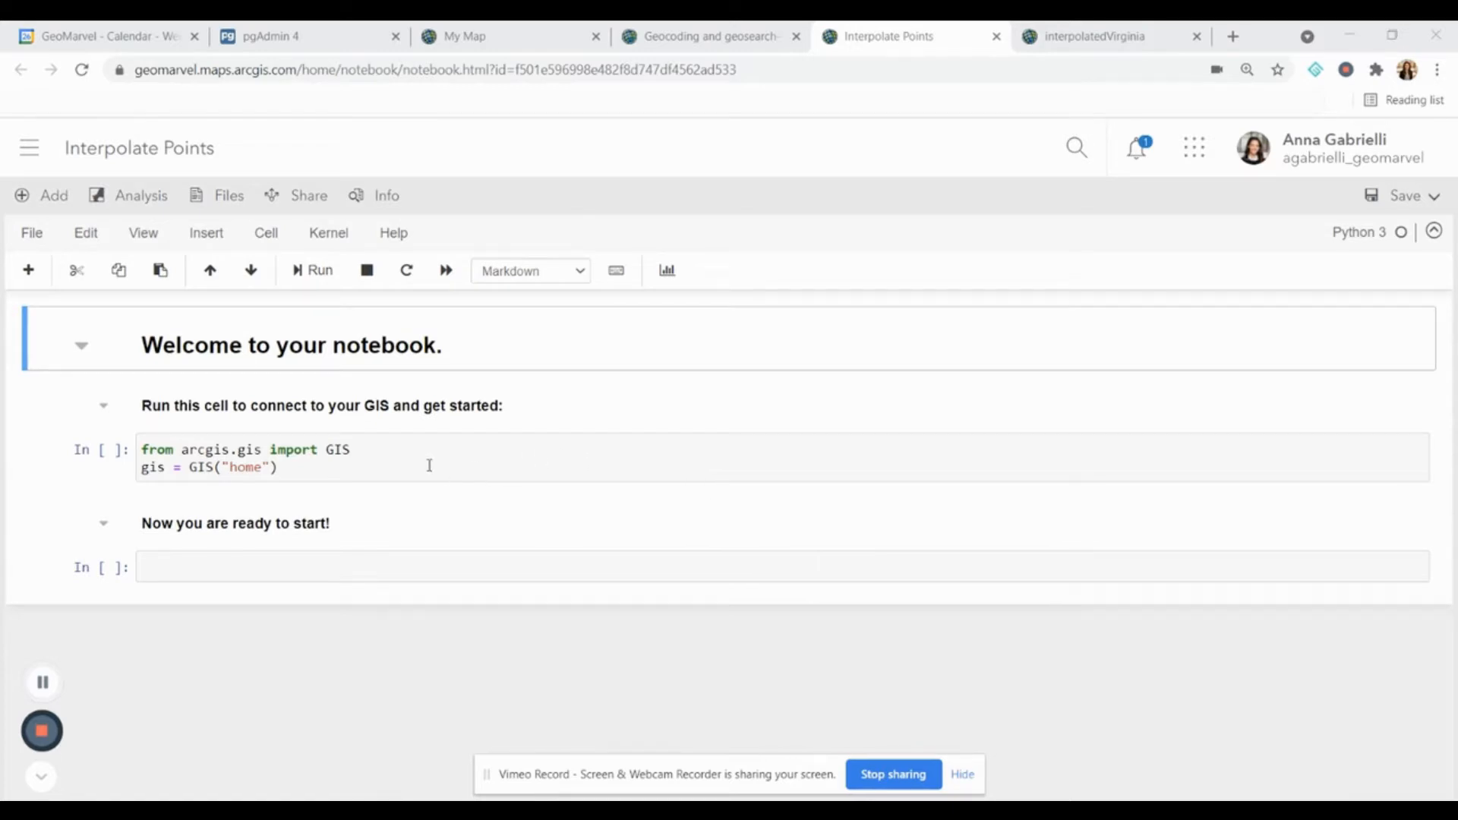
pyautogui.moveTo(419, 471)
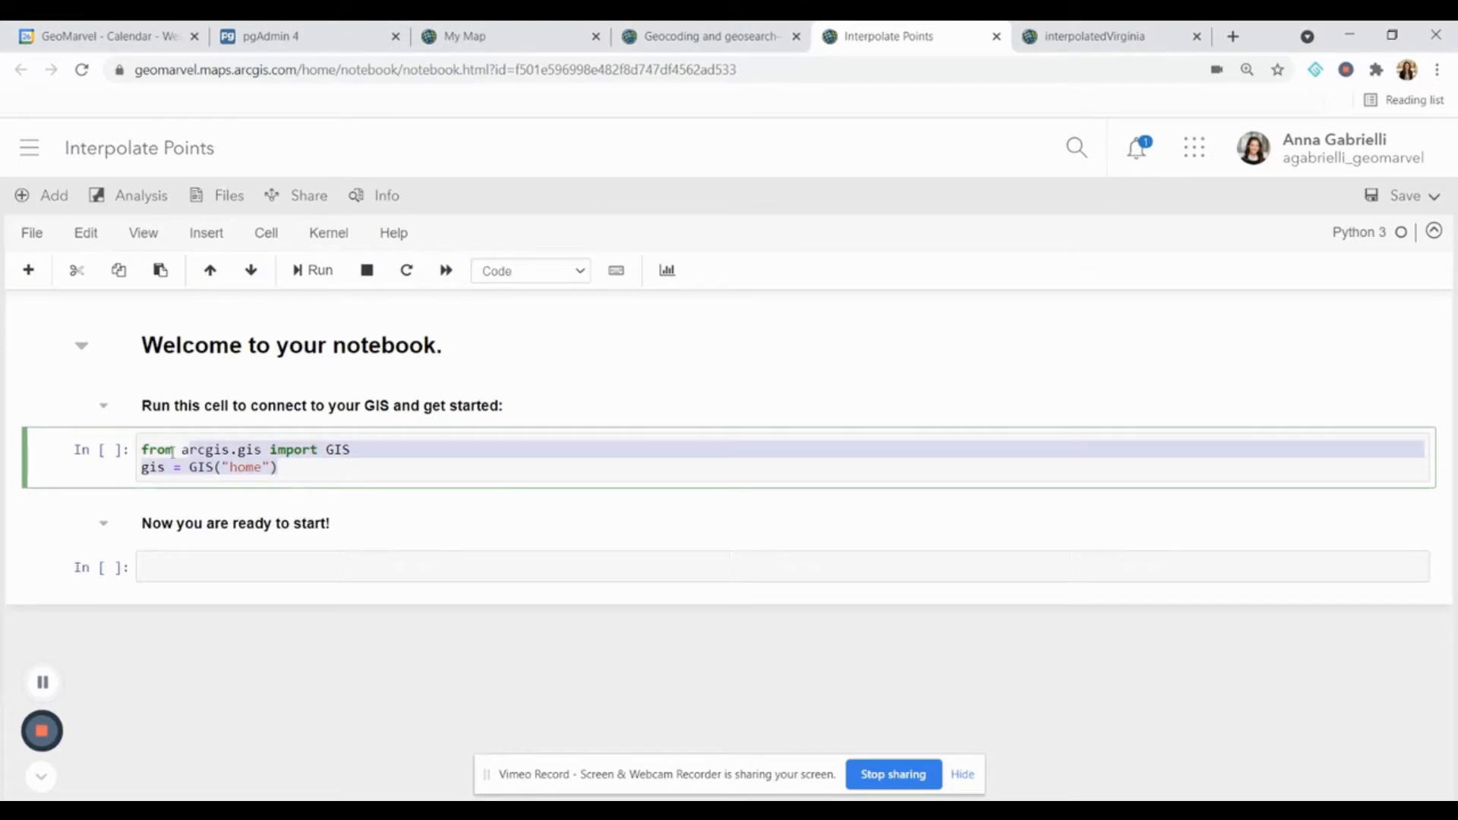
# Step: Add 'from IPython.display import display' and the interpolate_points import from arcgis.features.analyze_patterns
pyautogui.click(278, 466)
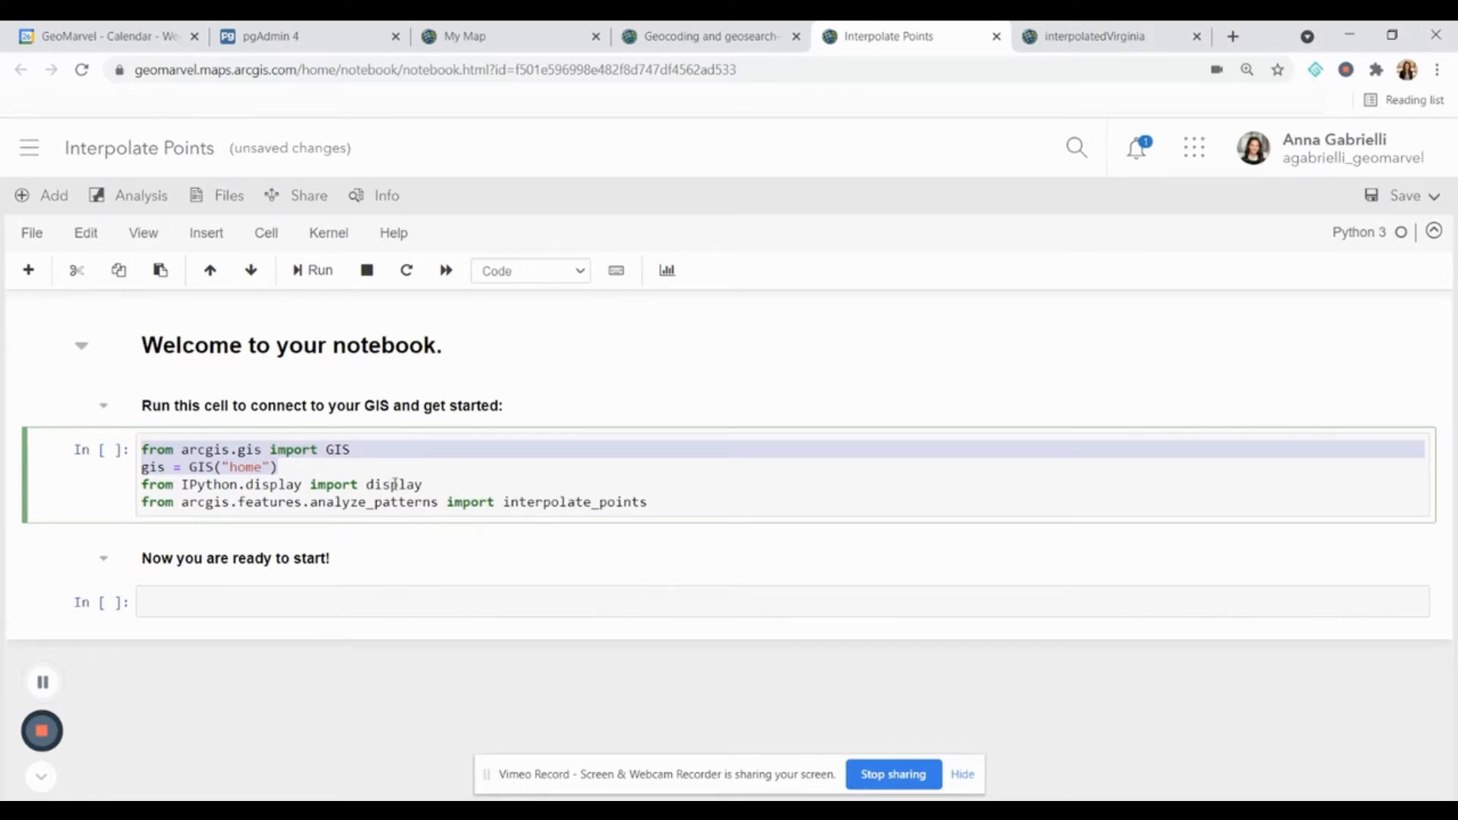
pyautogui.doubleClick(392, 483)
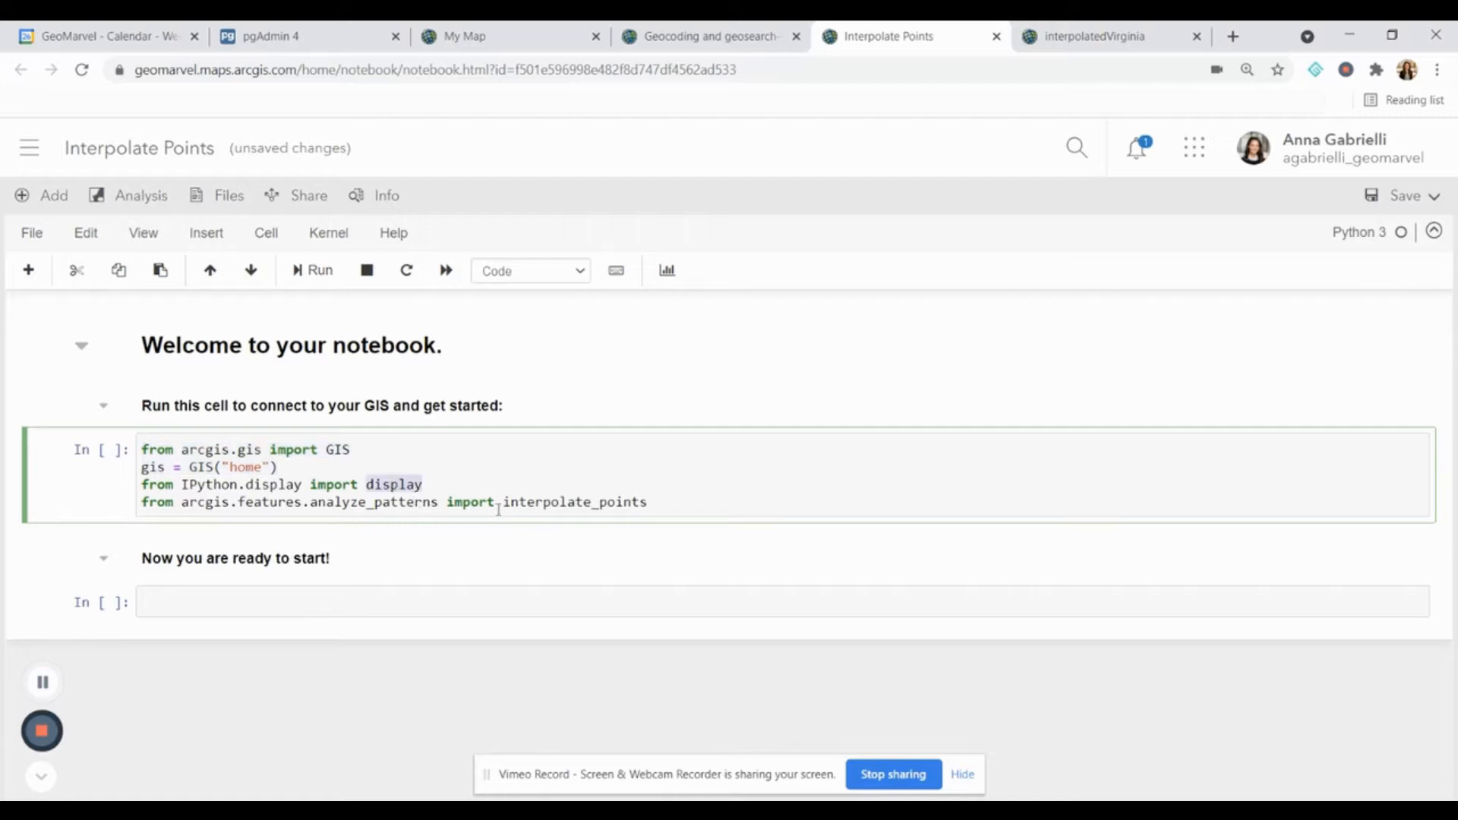
pyautogui.doubleClick(574, 501)
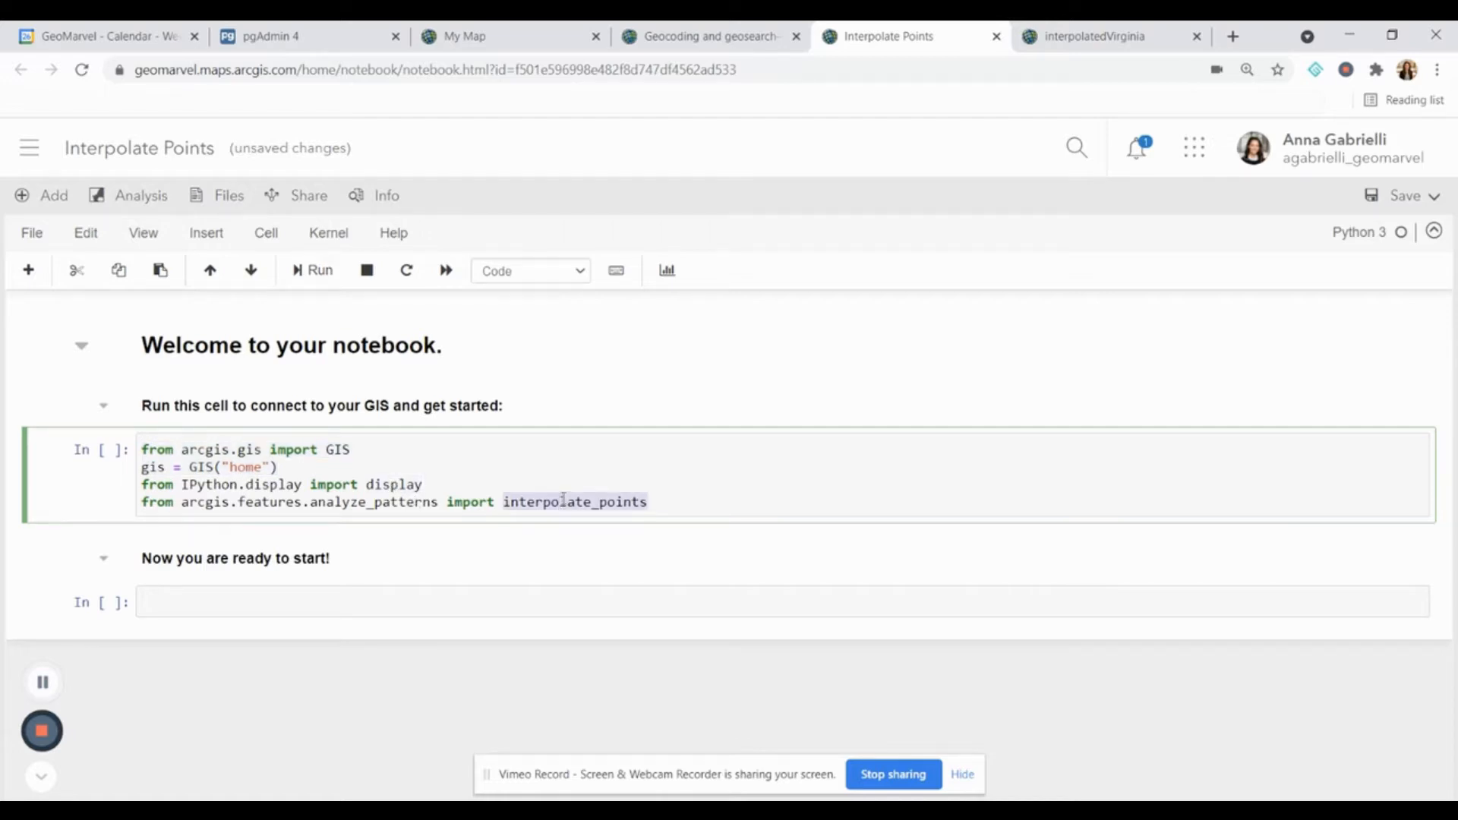
pyautogui.moveTo(629, 548)
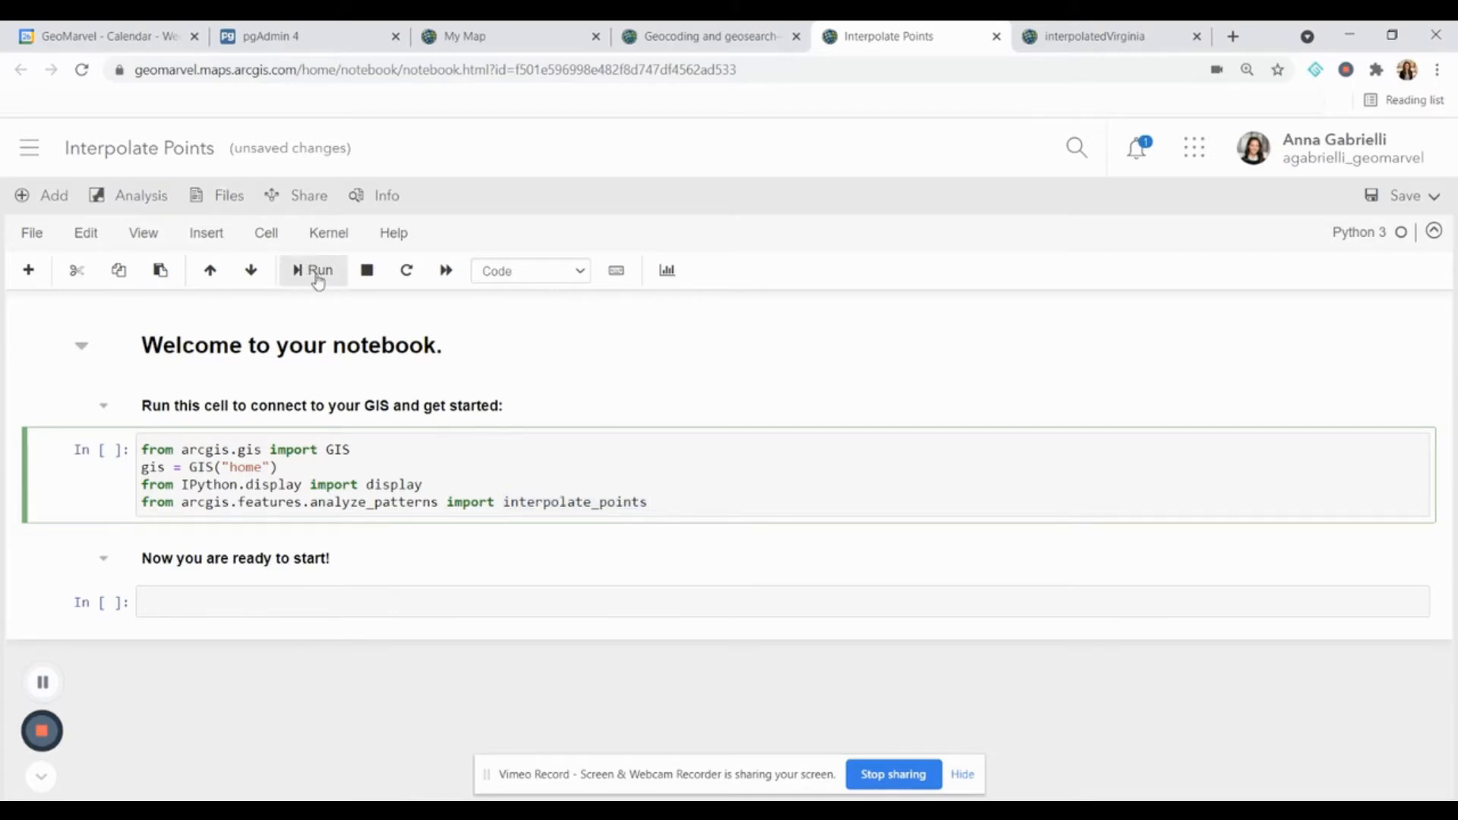
# Step: Run the GIS connection cell, accepting the administrator-role warning, and move to the empty cell below
pyautogui.click(313, 270)
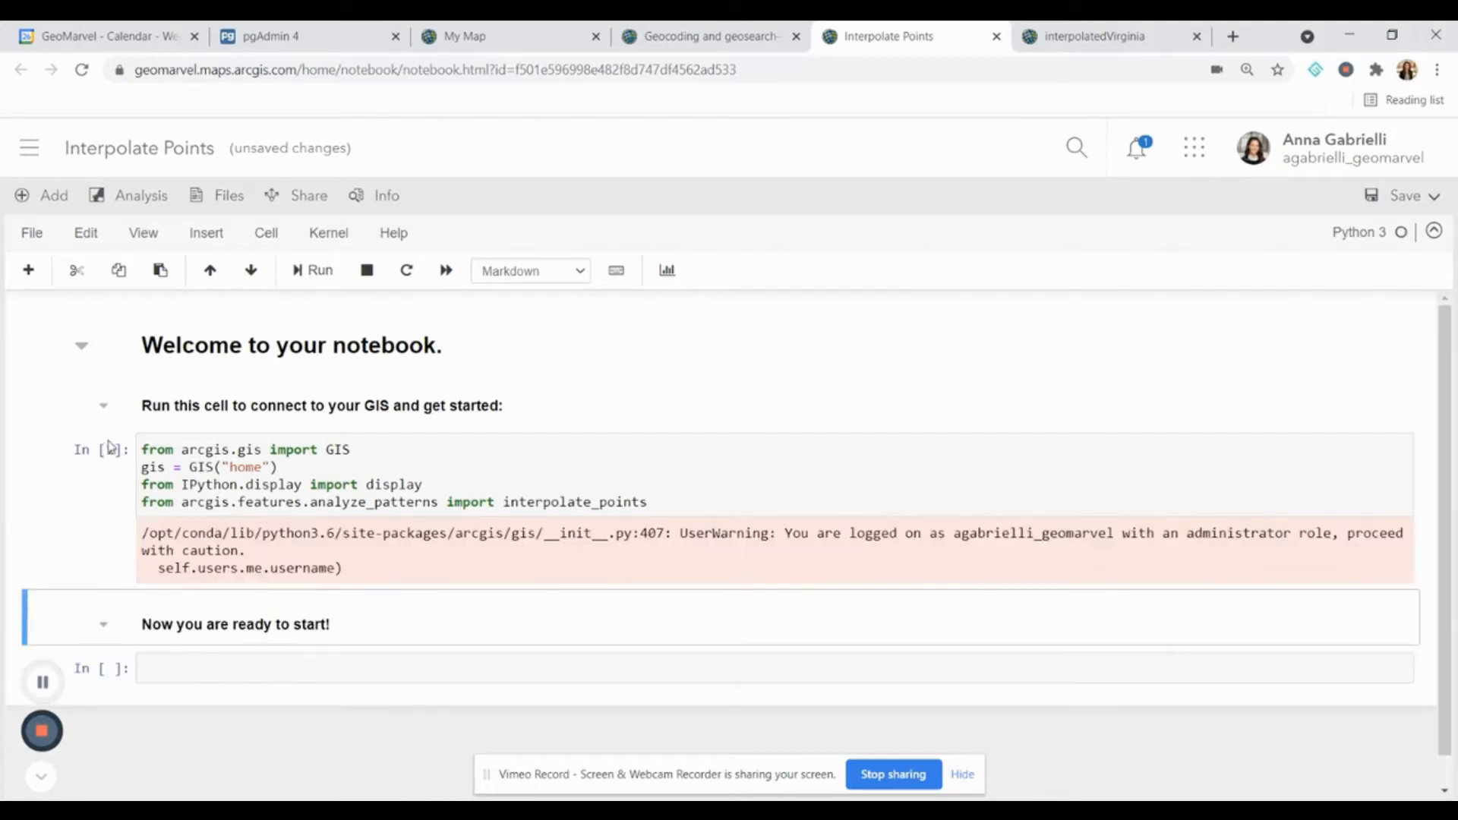
pyautogui.click(317, 270)
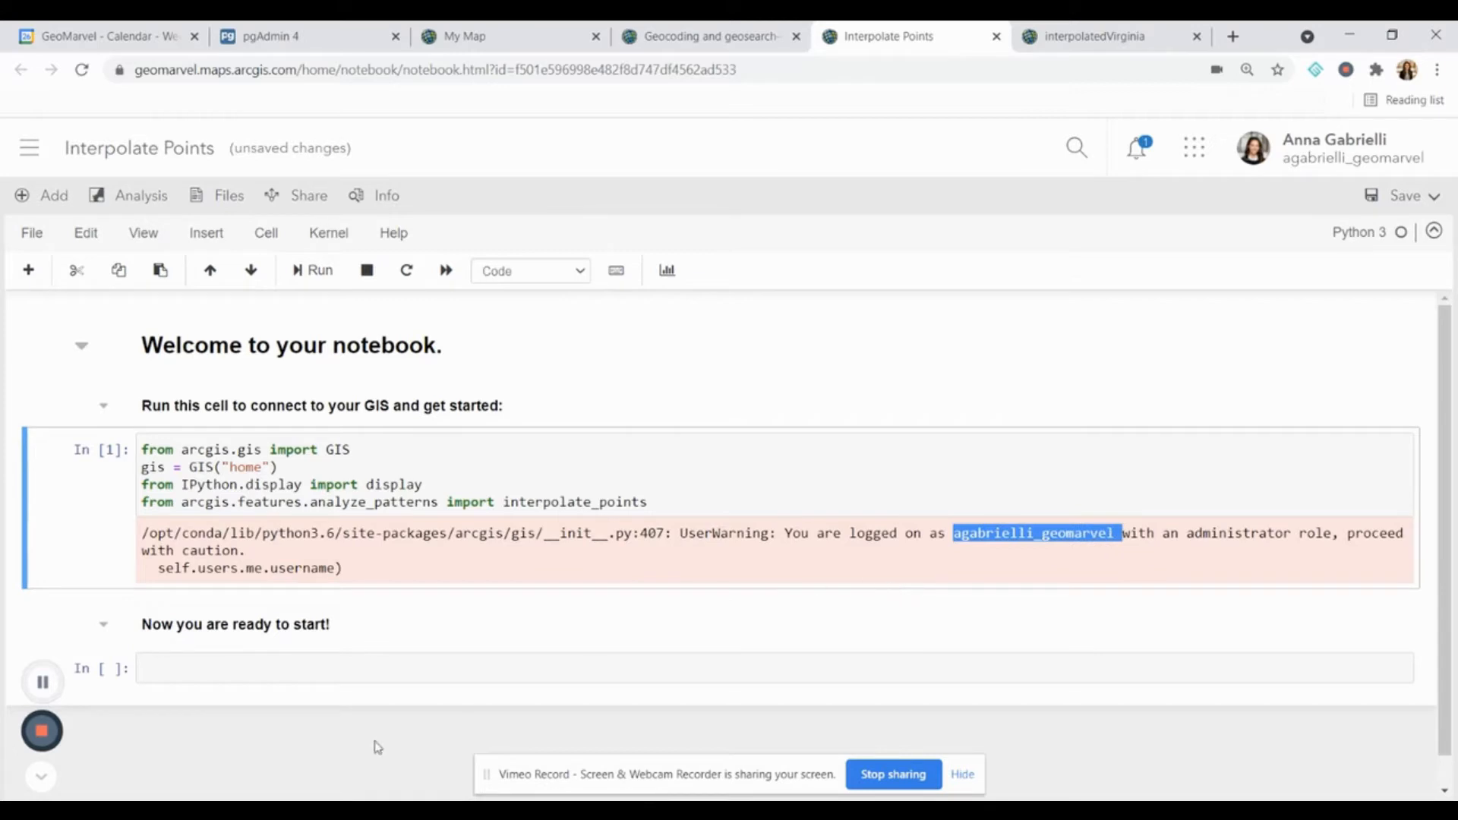
pyautogui.click(305, 669)
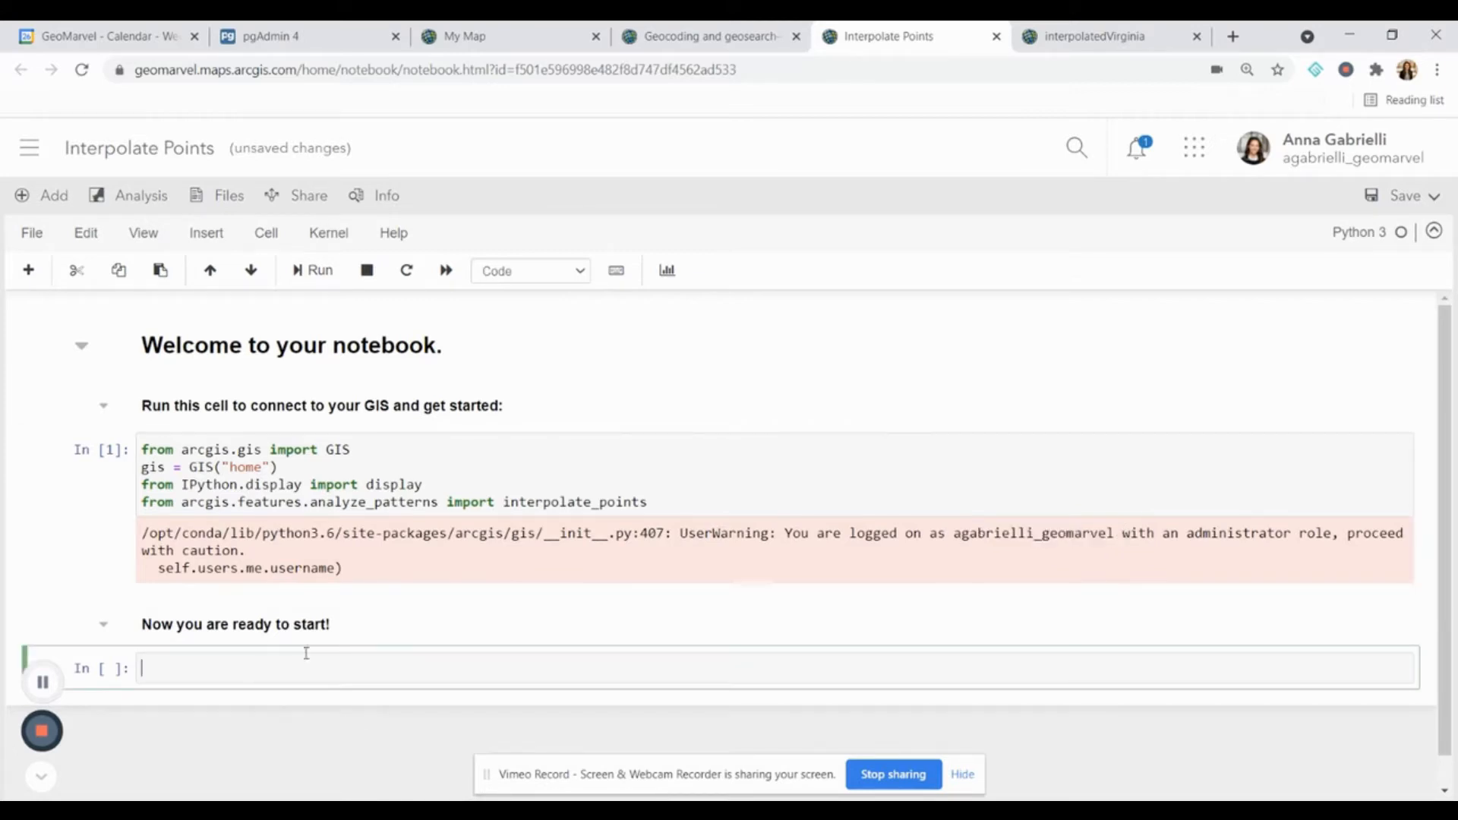
pyautogui.moveTo(305, 653)
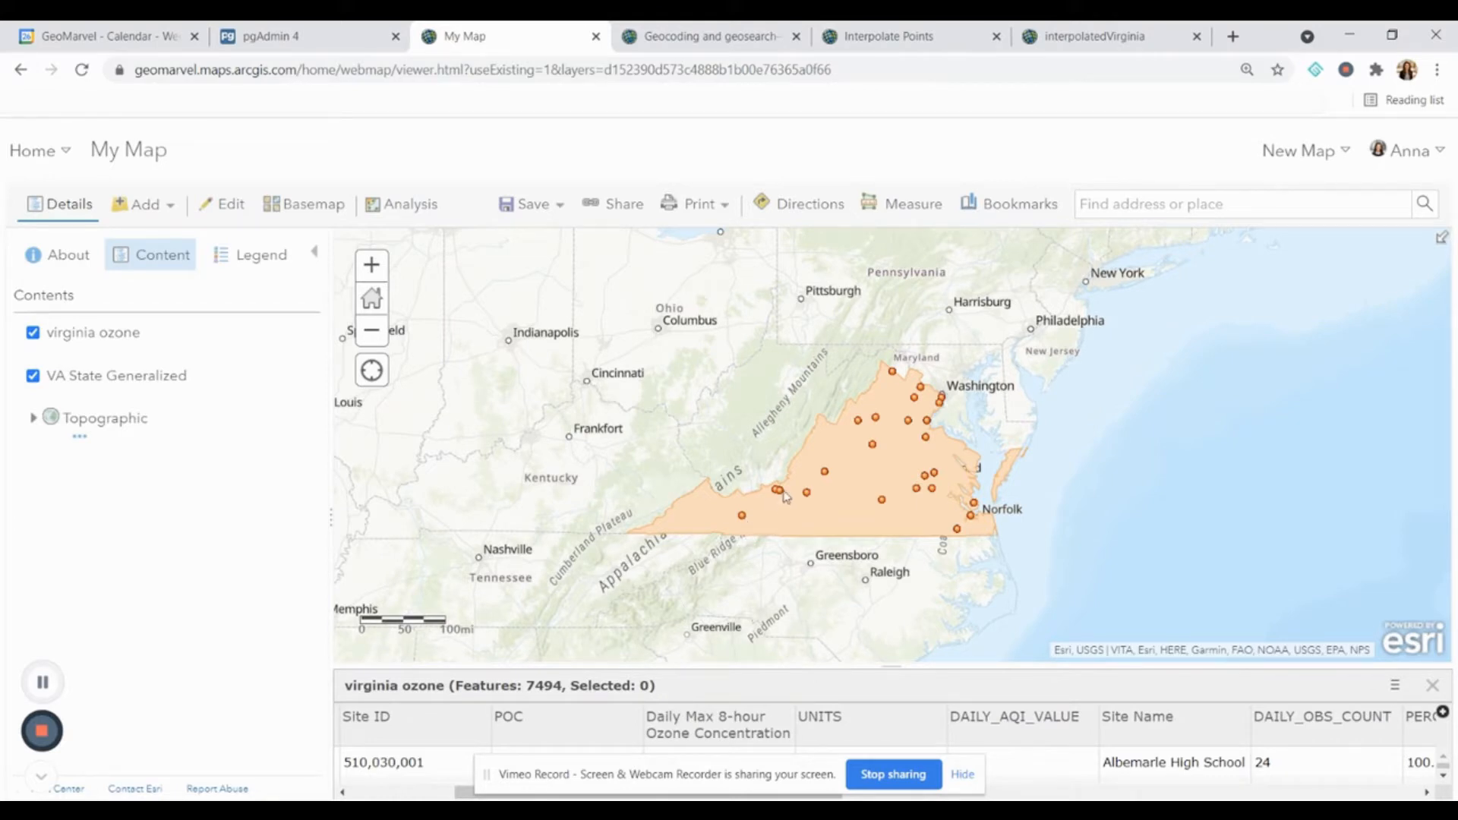
pyautogui.moveTo(880, 658)
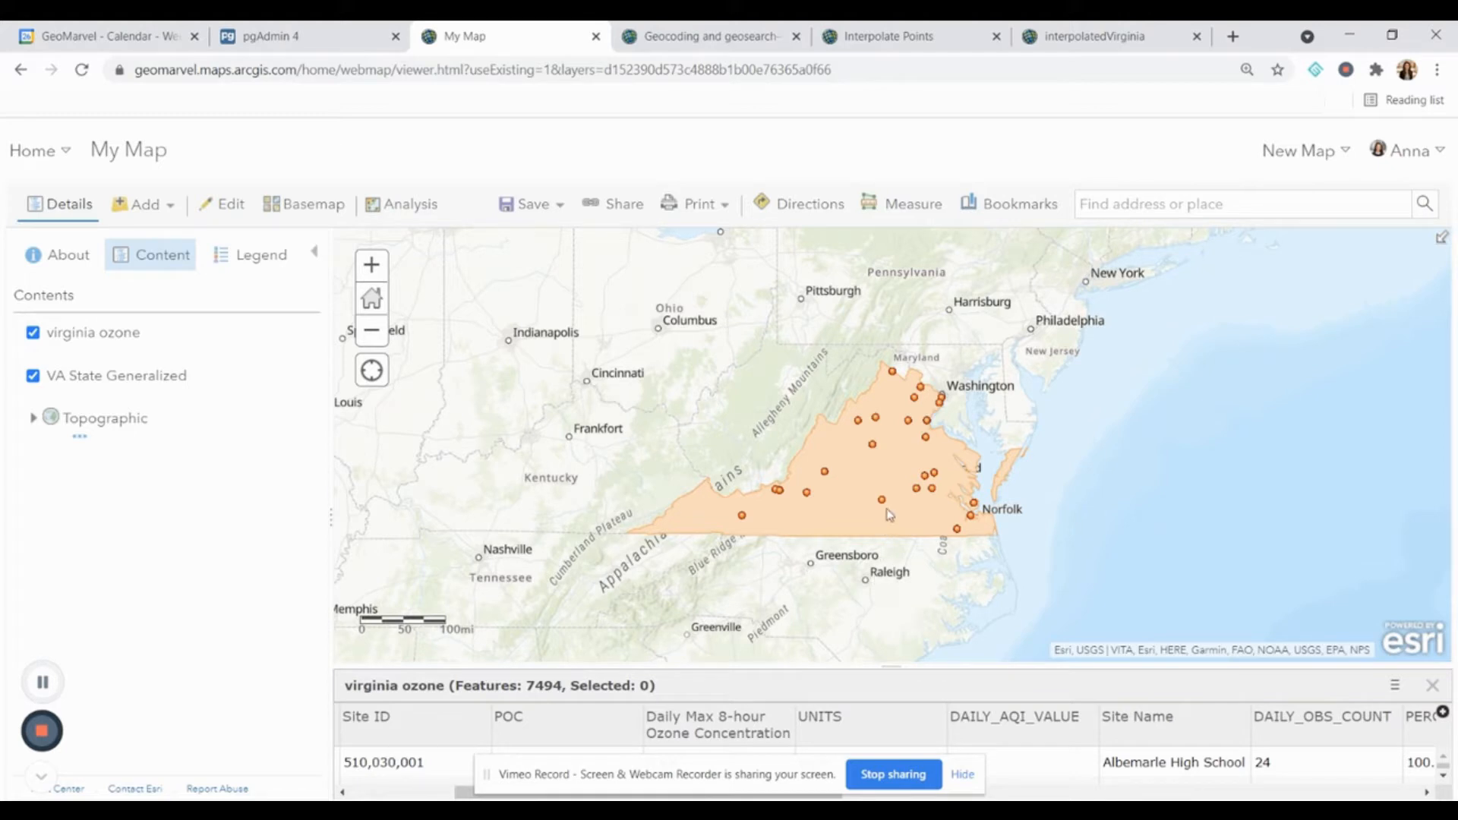
pyautogui.moveTo(954, 454)
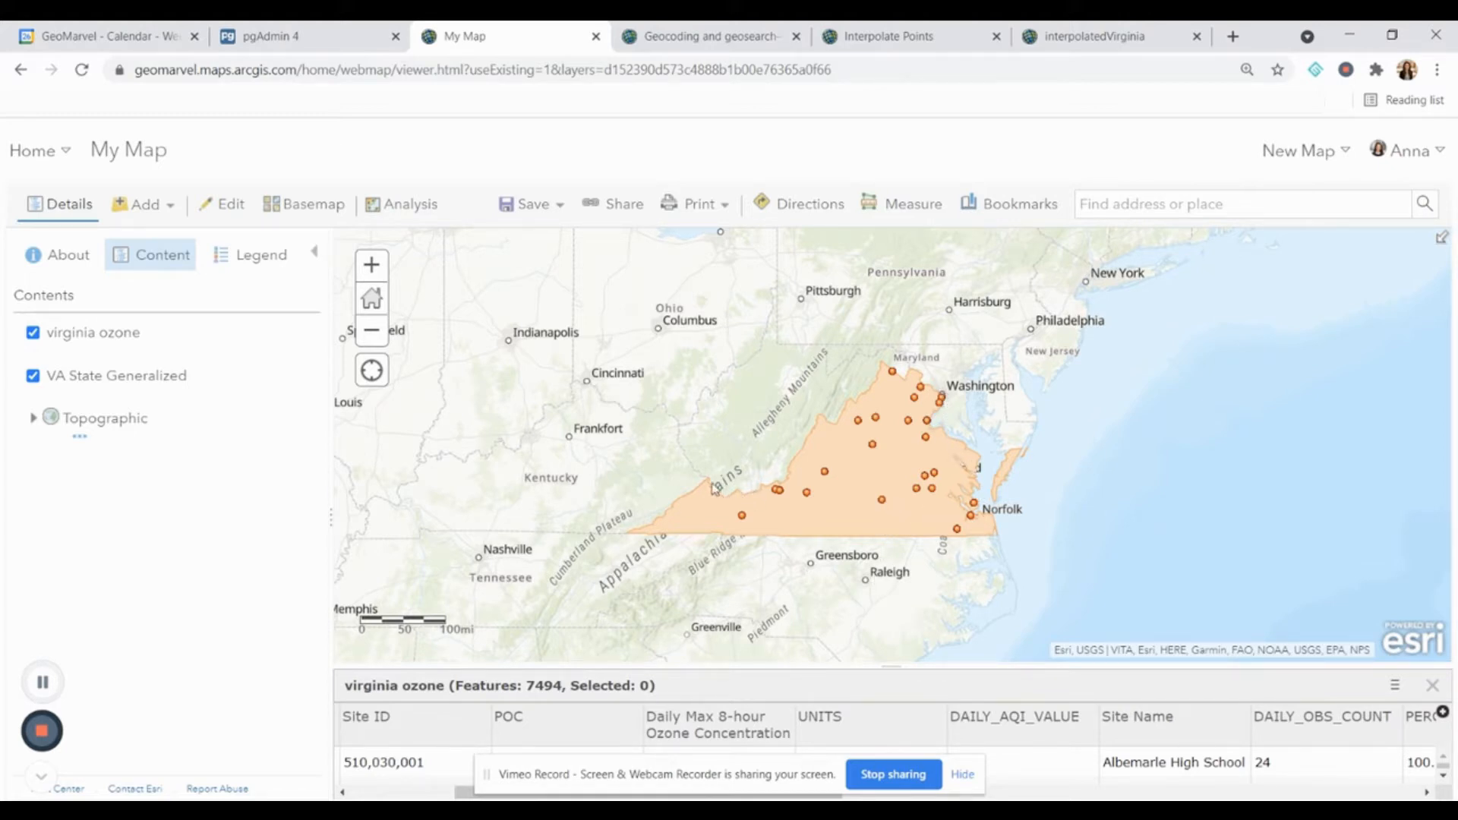
pyautogui.moveTo(828, 641)
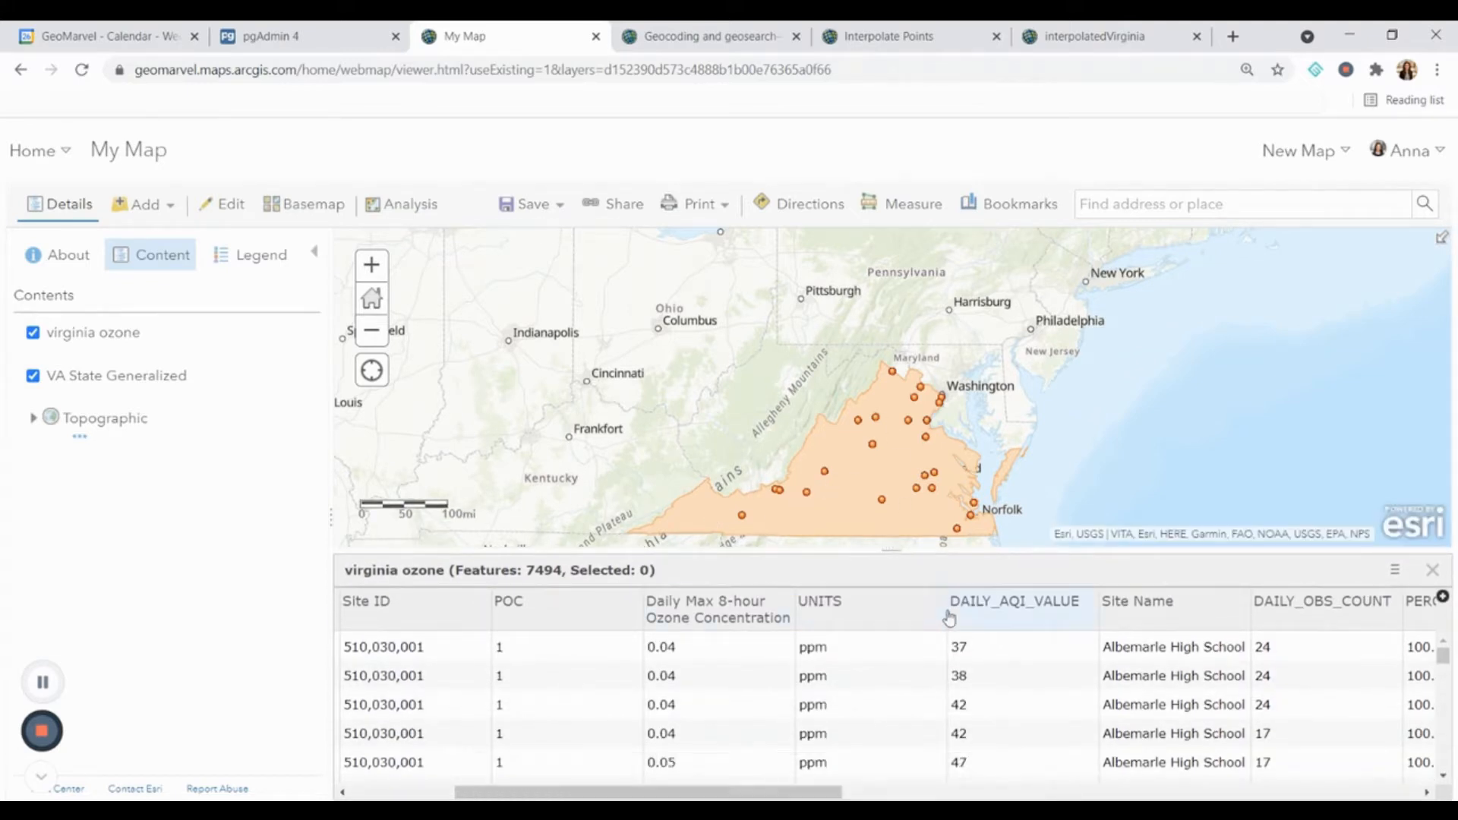
# Step: Show the DAILY_AQI_VALUE column options in the virginia ozone table and the VA State Generalized layer options
pyautogui.click(1013, 602)
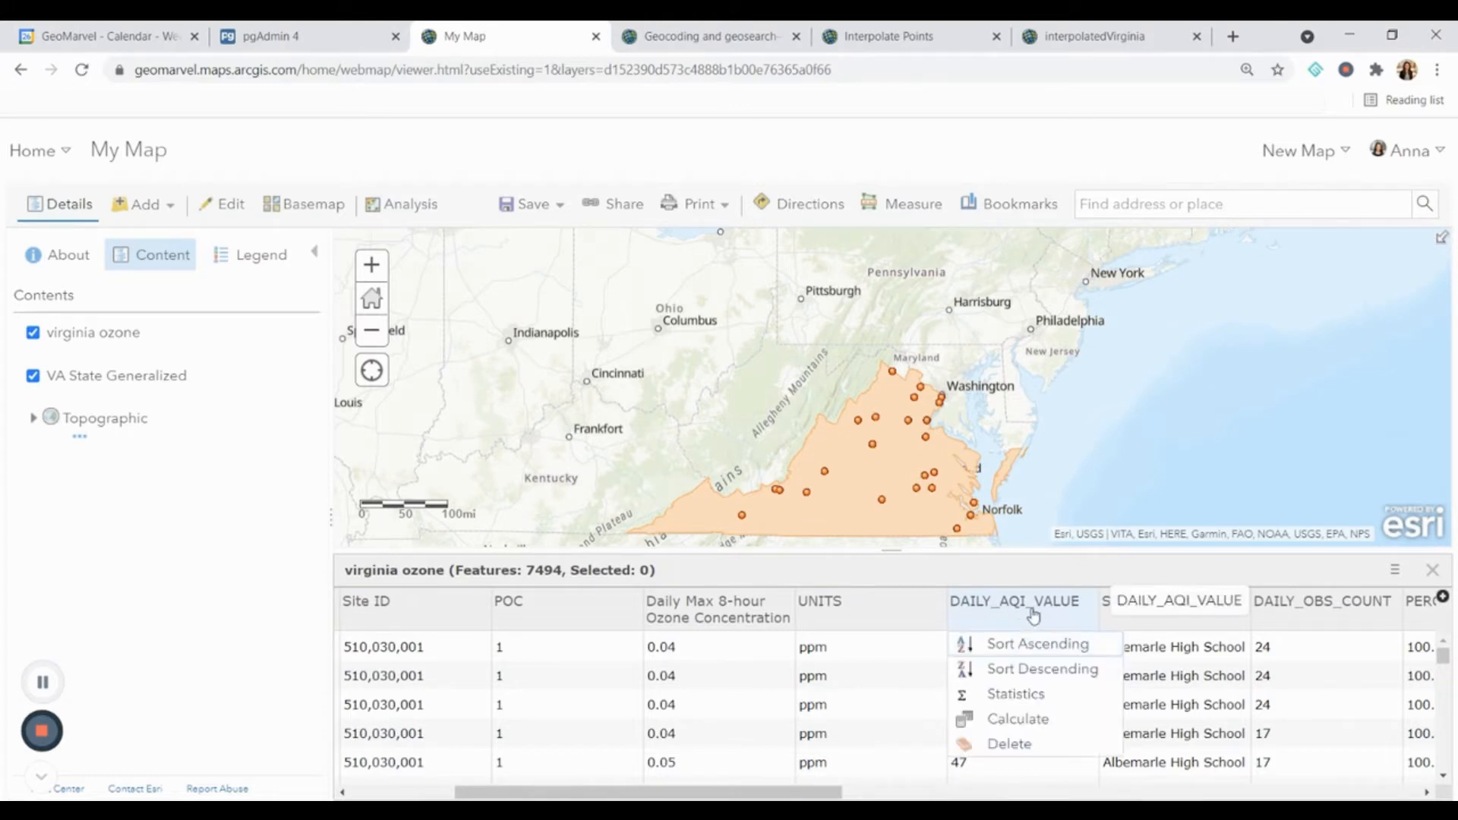
pyautogui.moveTo(884, 505)
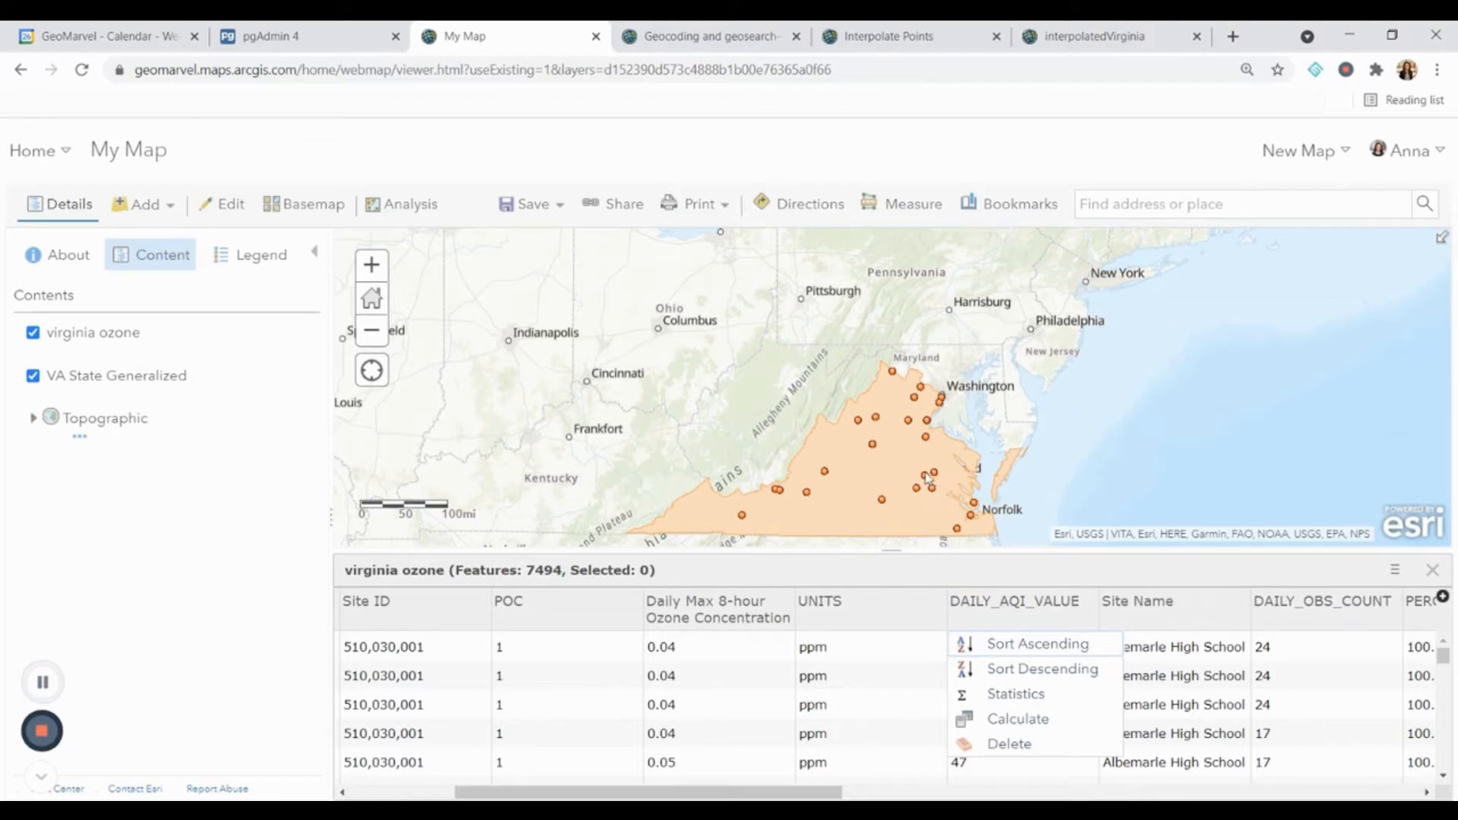
pyautogui.moveTo(844, 372)
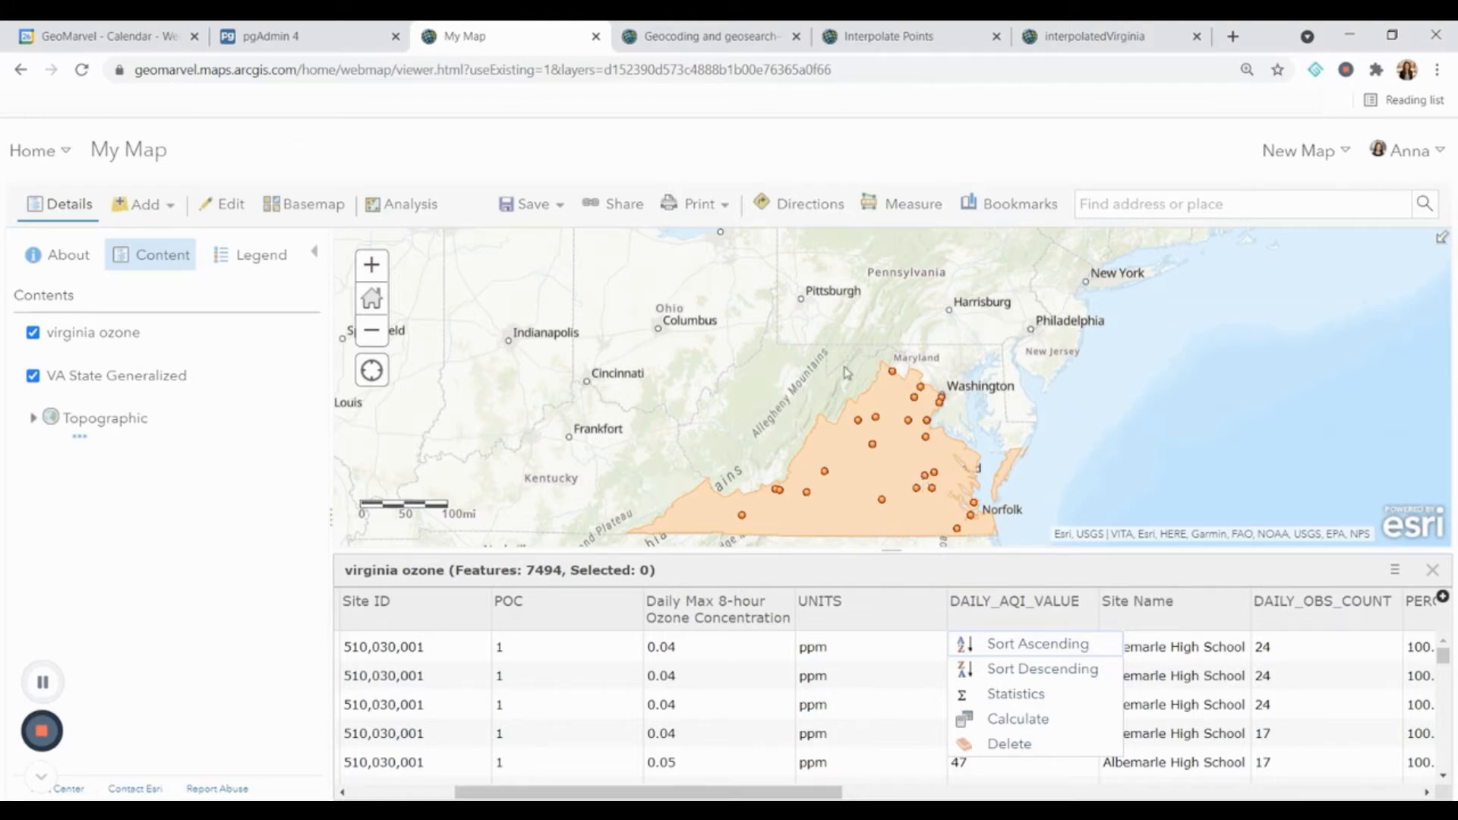
pyautogui.moveTo(811, 523)
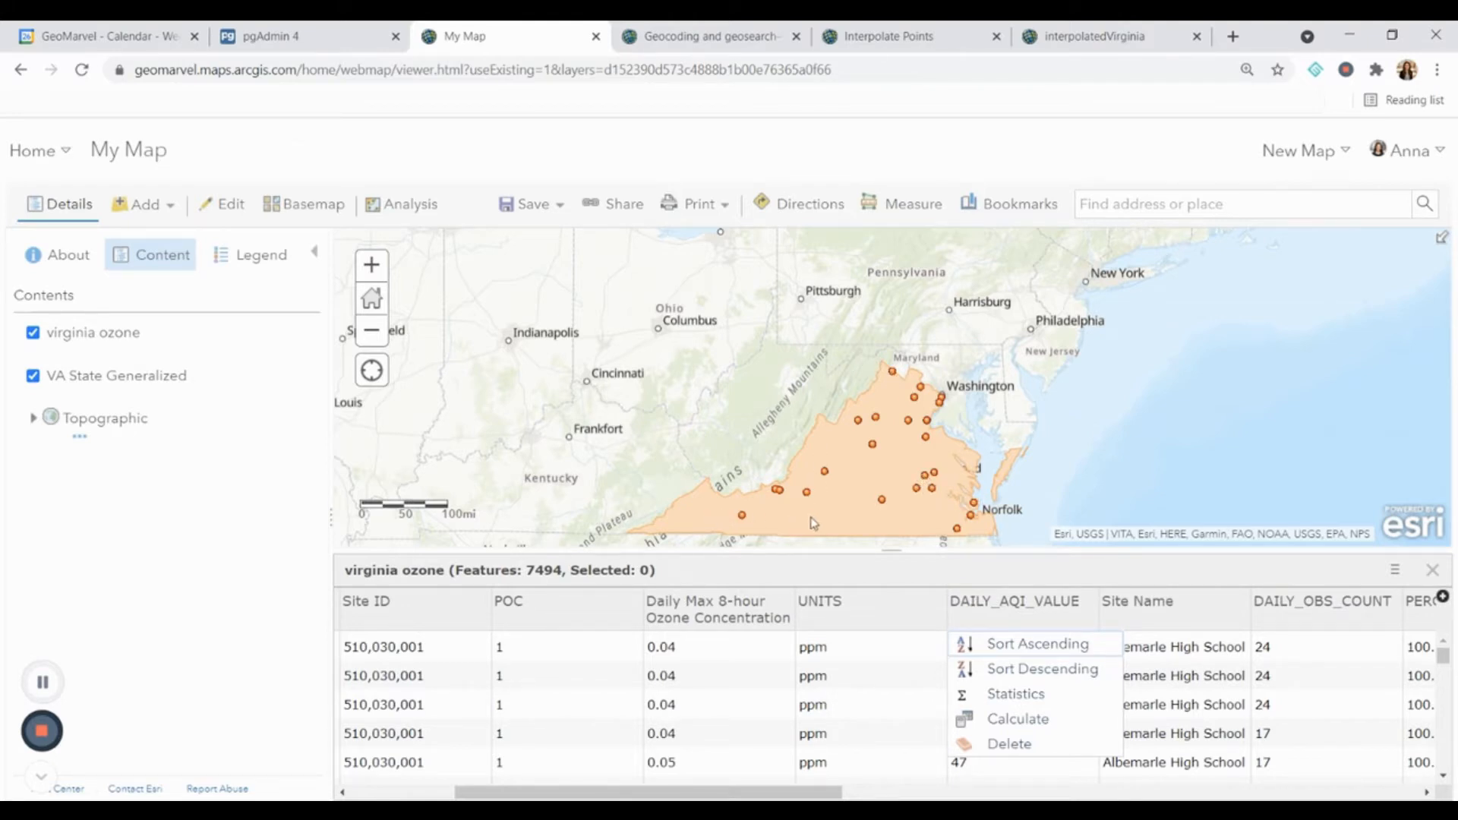
pyautogui.moveTo(334, 420)
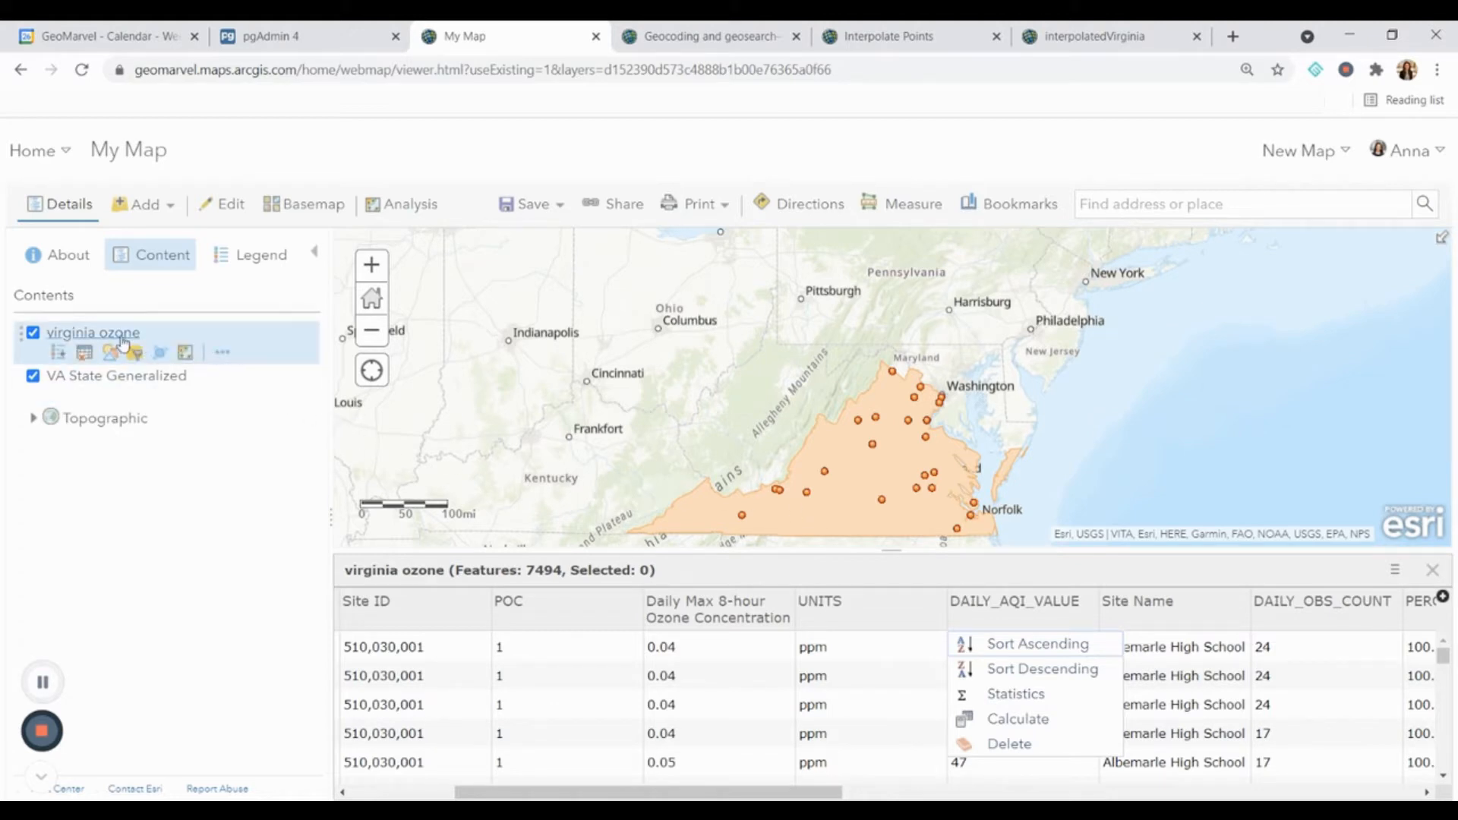
pyautogui.click(115, 375)
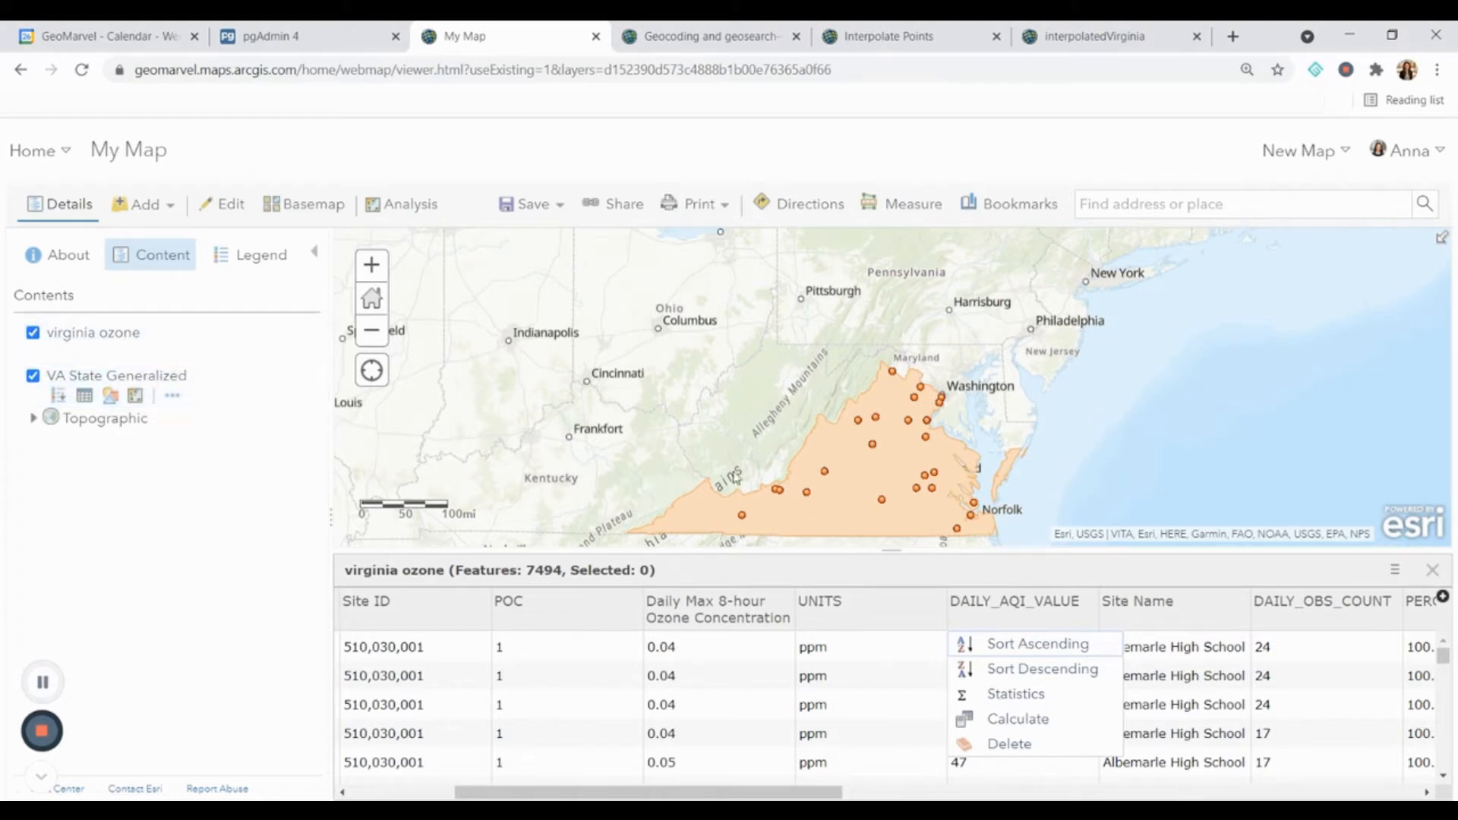
pyautogui.moveTo(995, 475)
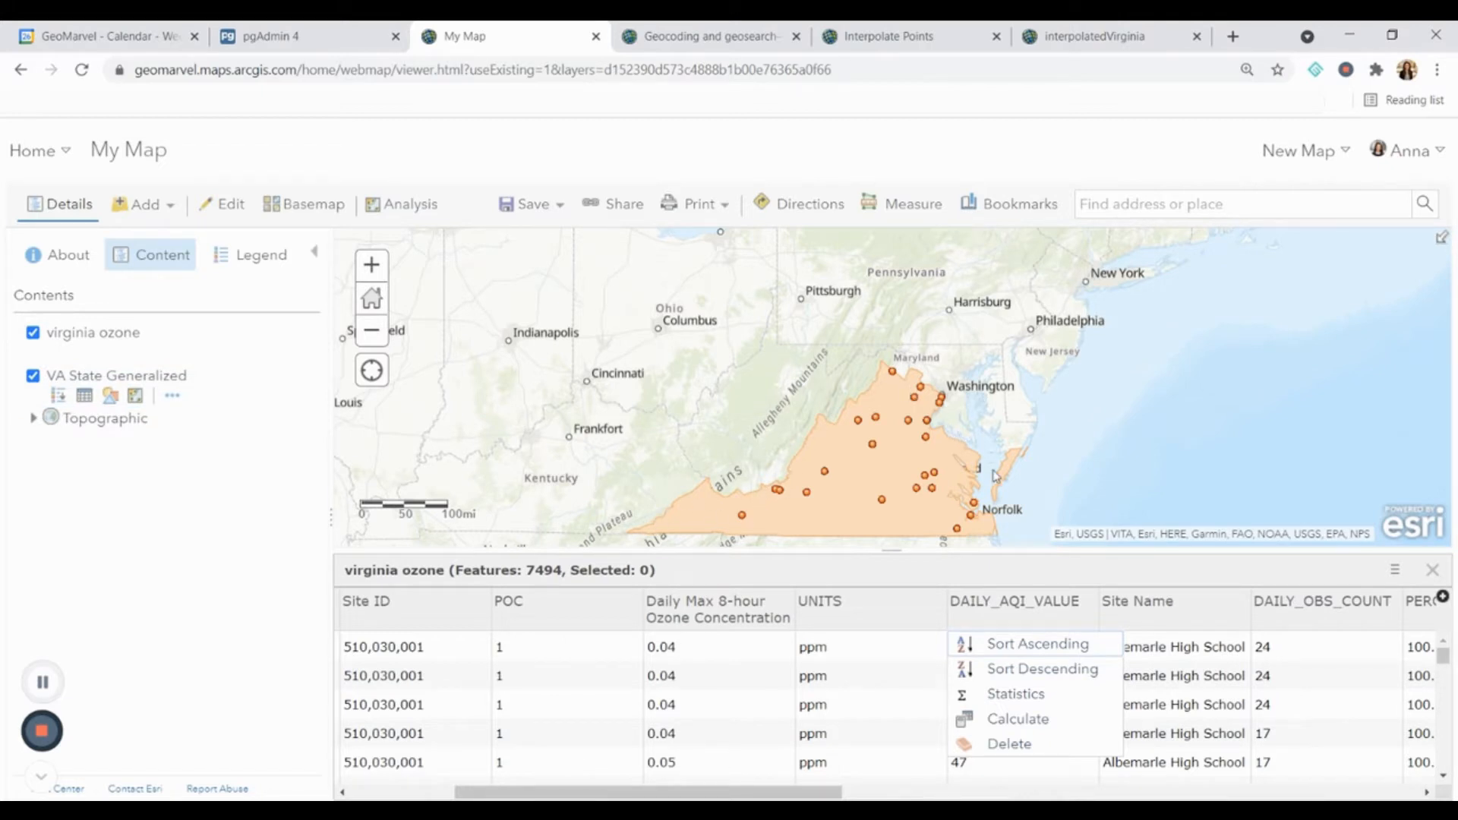
pyautogui.moveTo(889, 544)
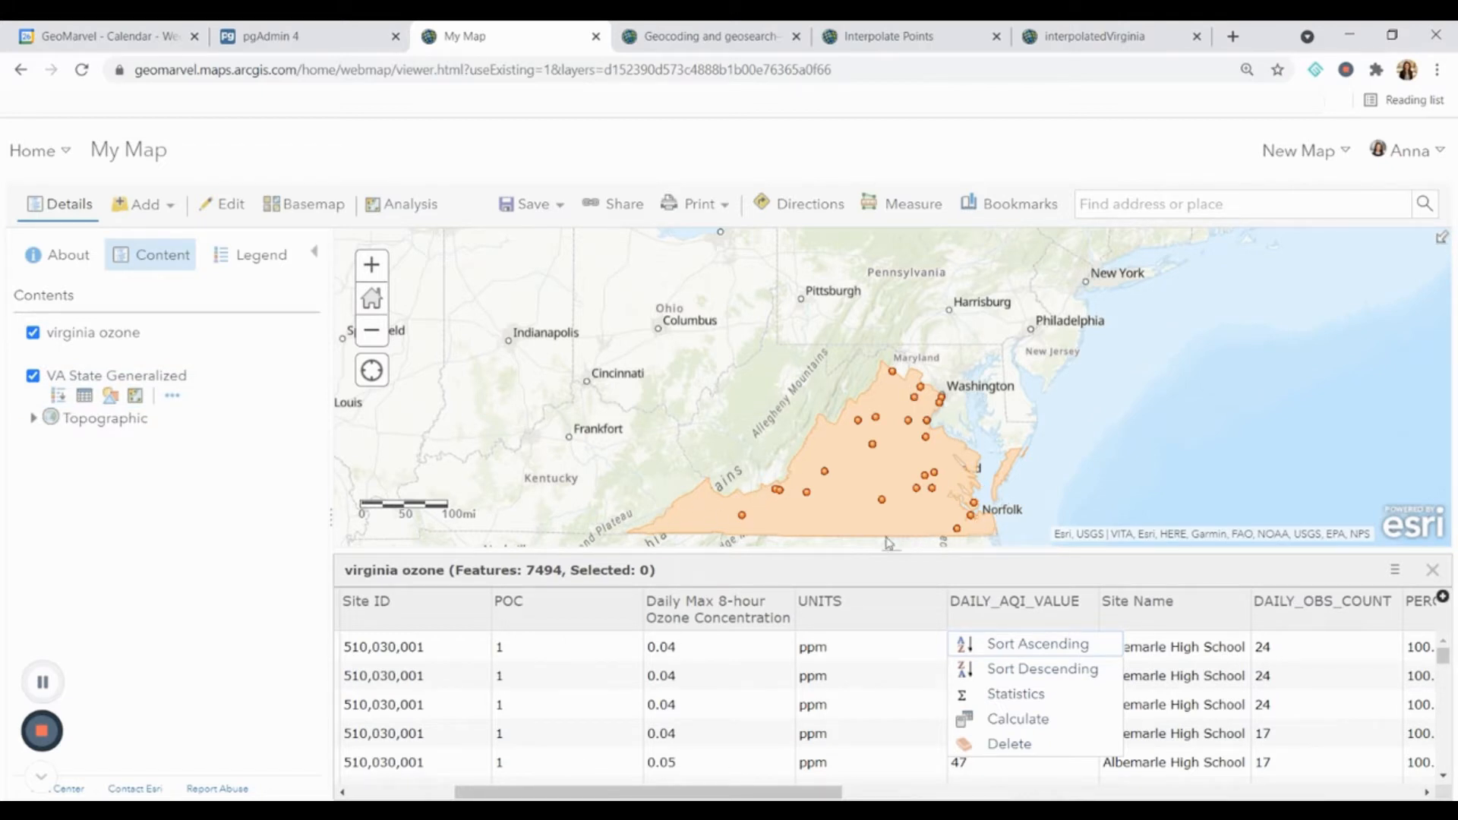
pyautogui.moveTo(889, 560)
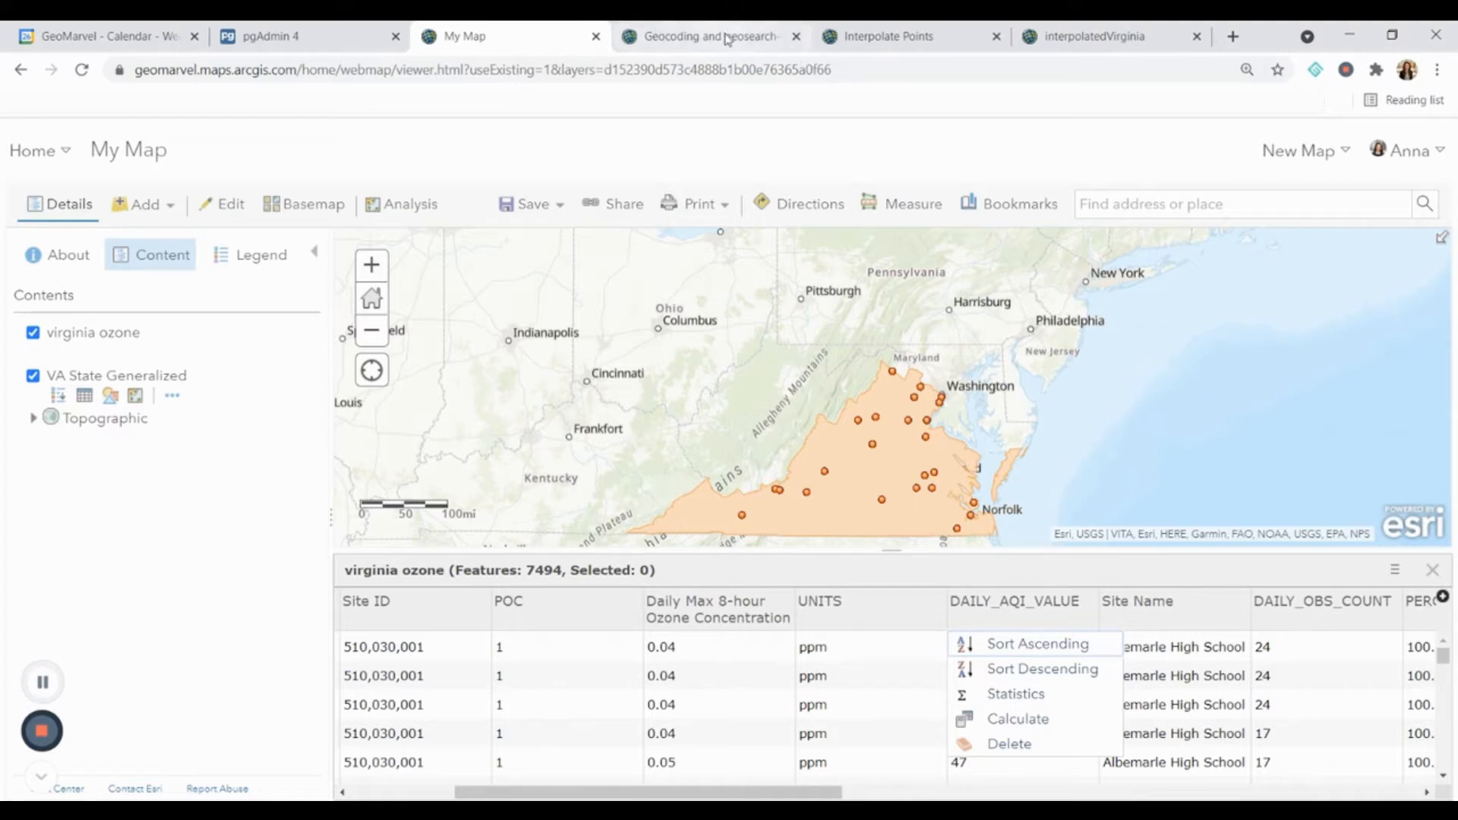
# Step: Run the cell loading va_ozone and va_border from their item IDs with gis.content.get
pyautogui.click(884, 36)
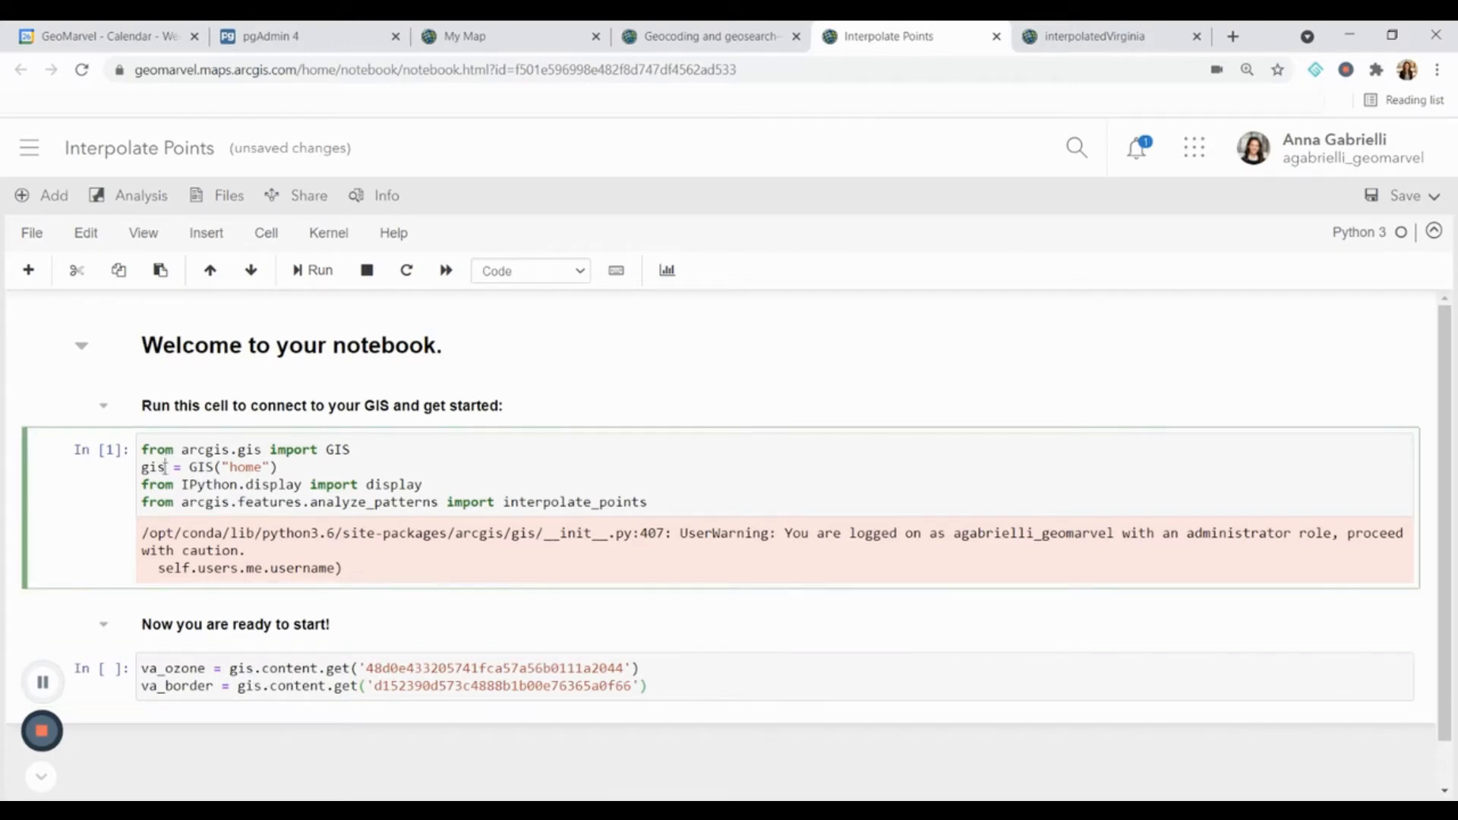
pyautogui.doubleClick(152, 466)
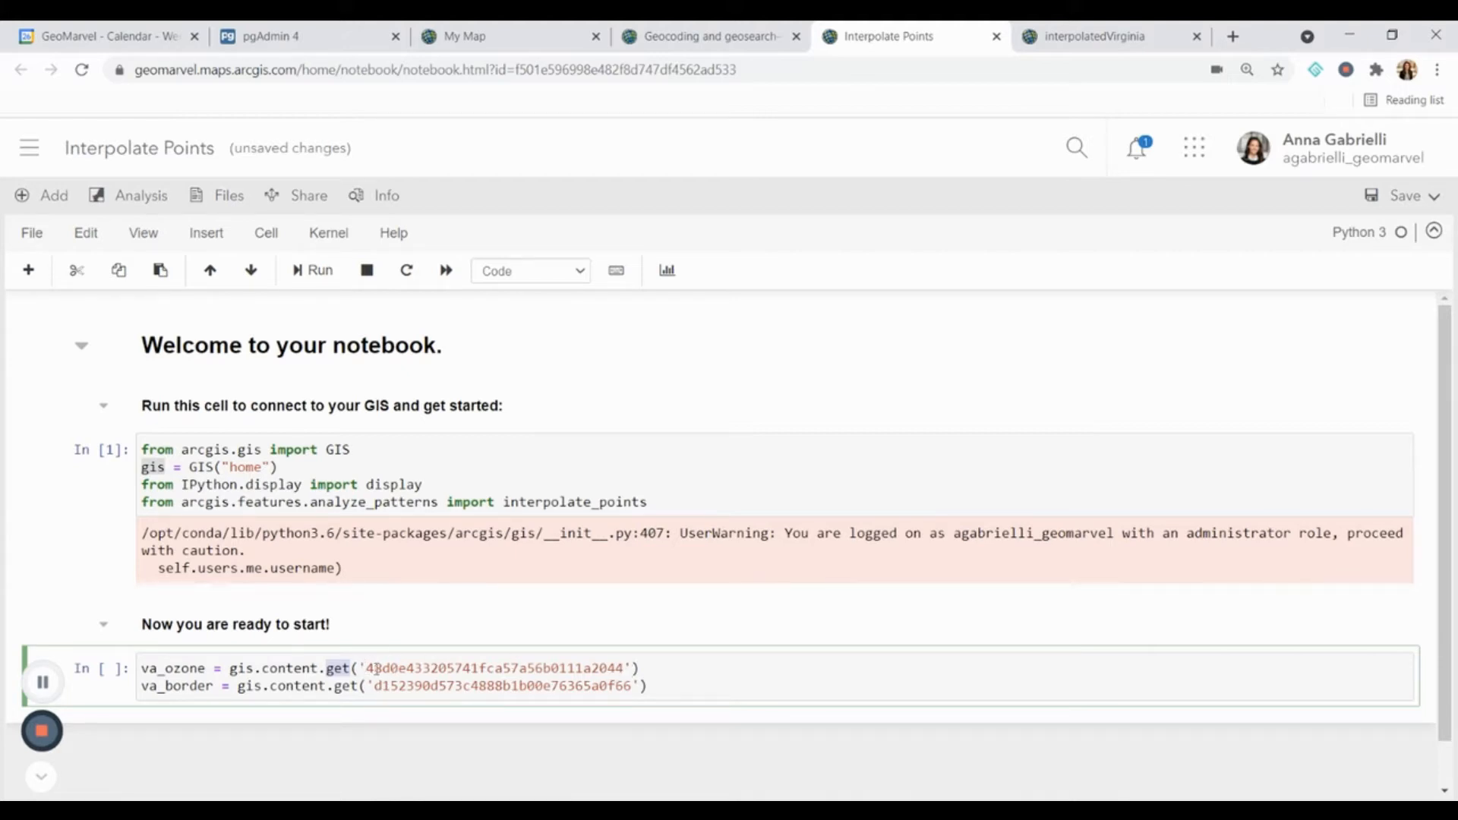
pyautogui.doubleClick(498, 668)
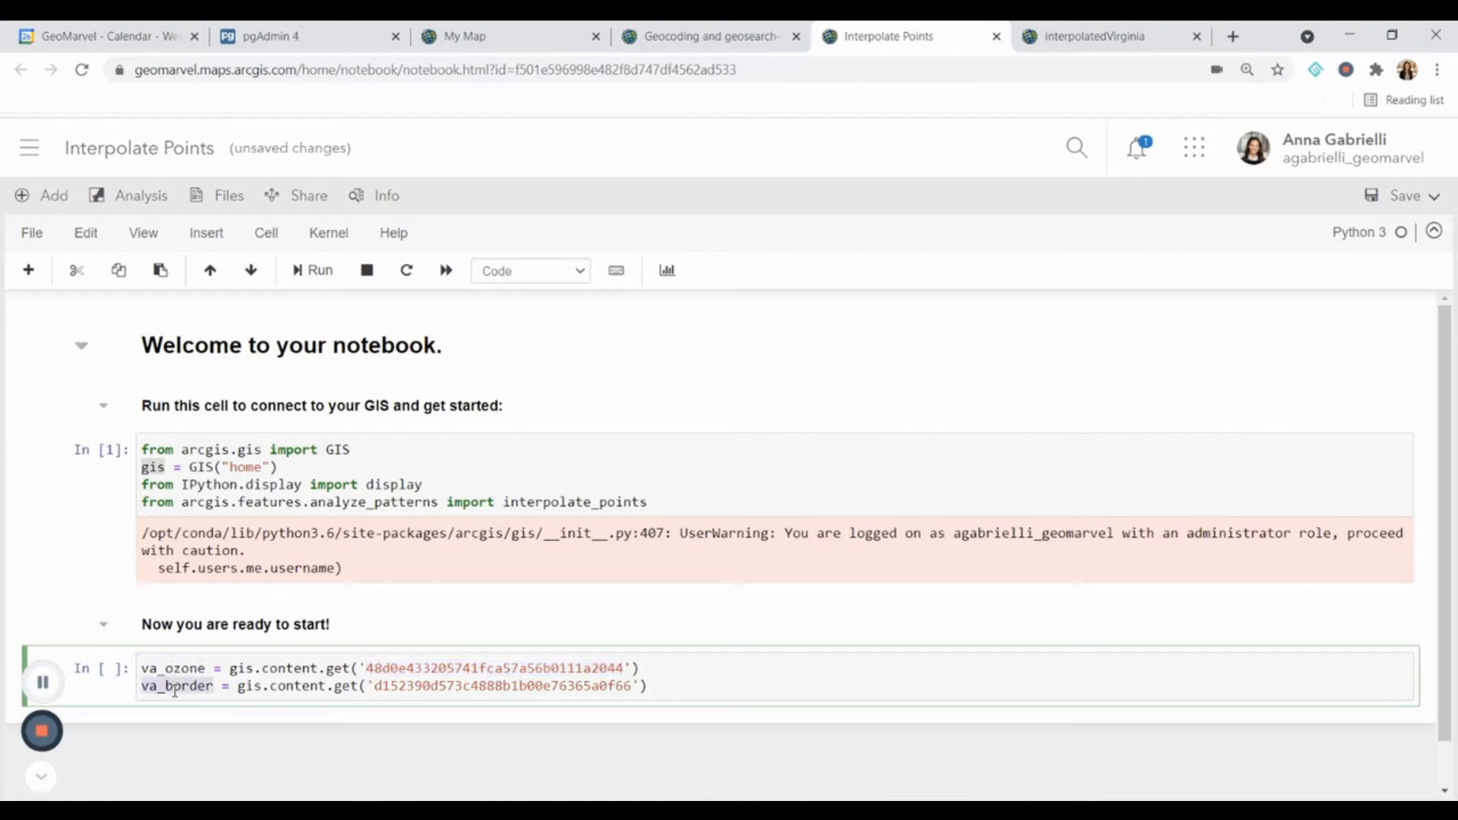
pyautogui.click(313, 271)
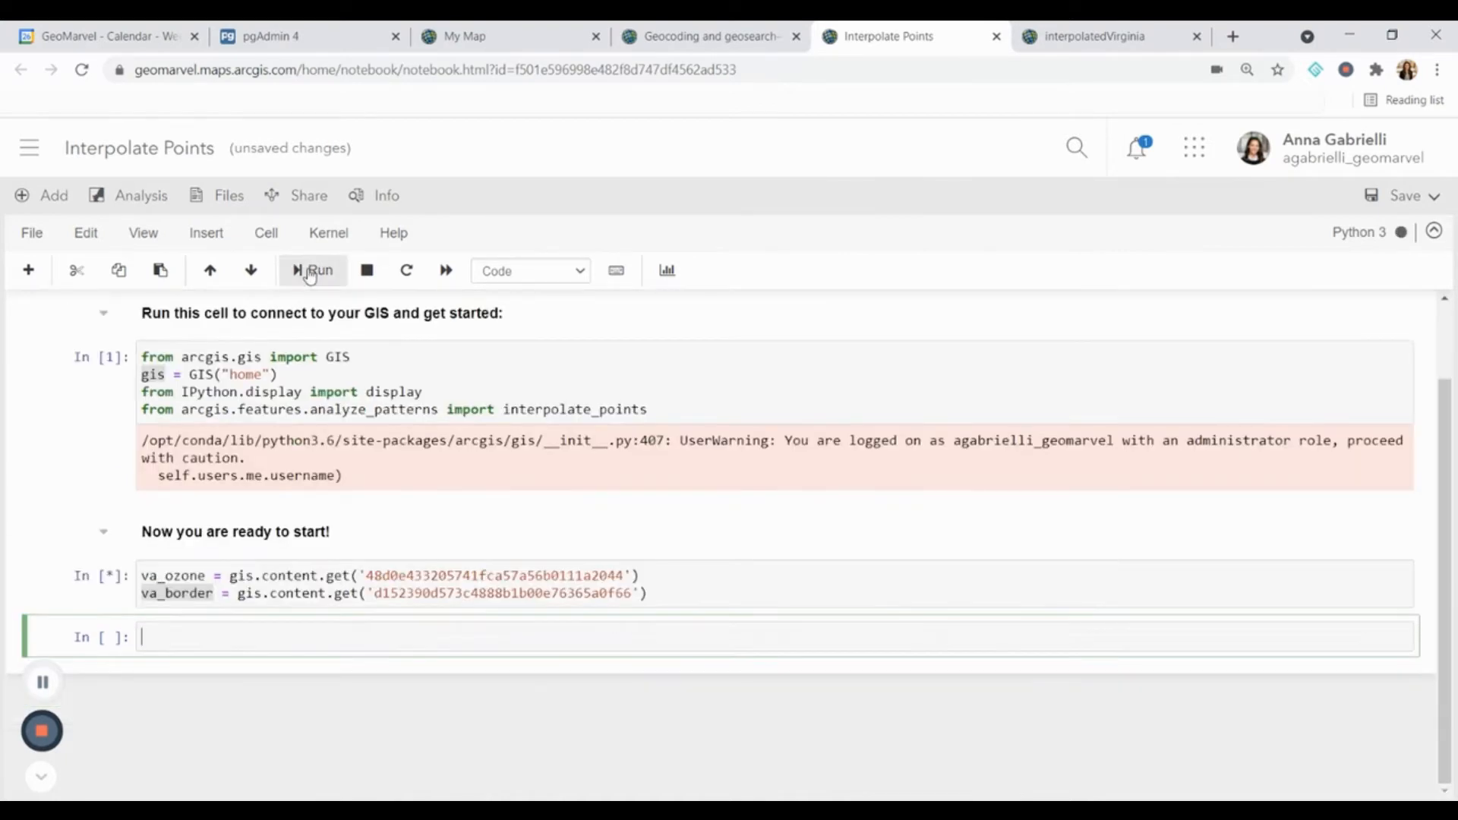
# Step: Run display(va_ozone) to show the virginia_ozone feature layer collection item
pyautogui.click(313, 271)
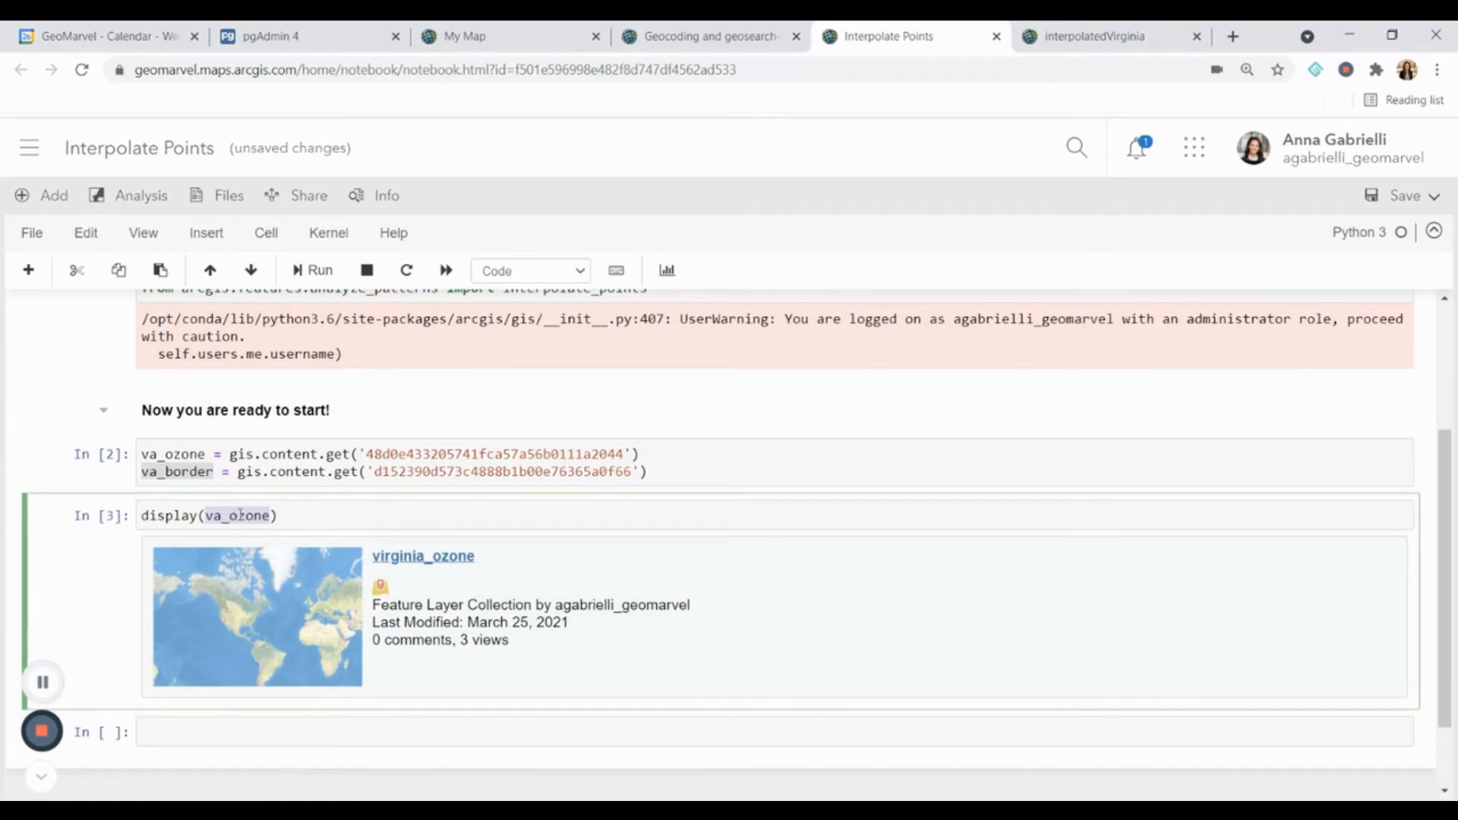
pyautogui.moveTo(175, 546)
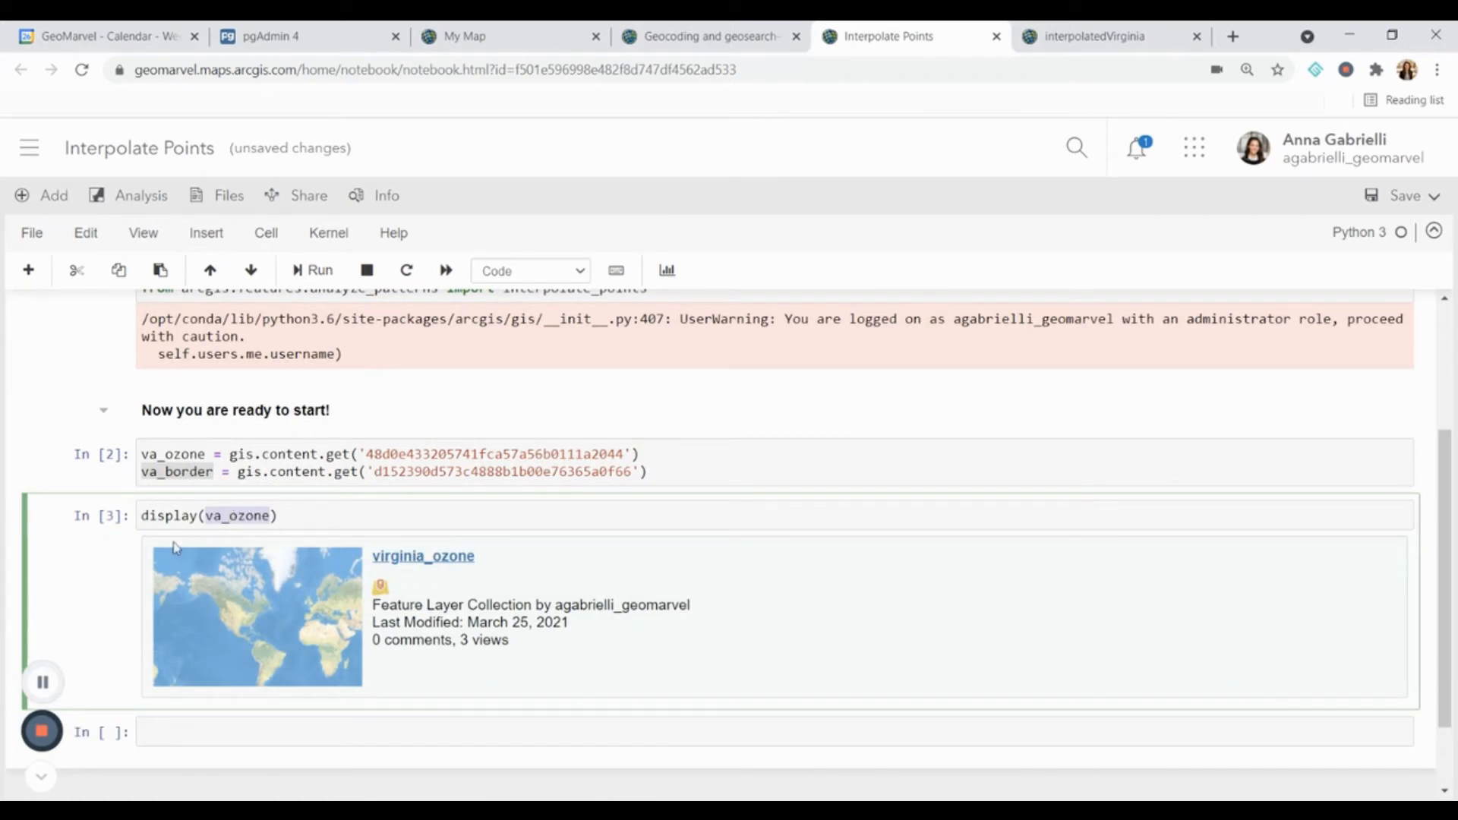
pyautogui.moveTo(735, 581)
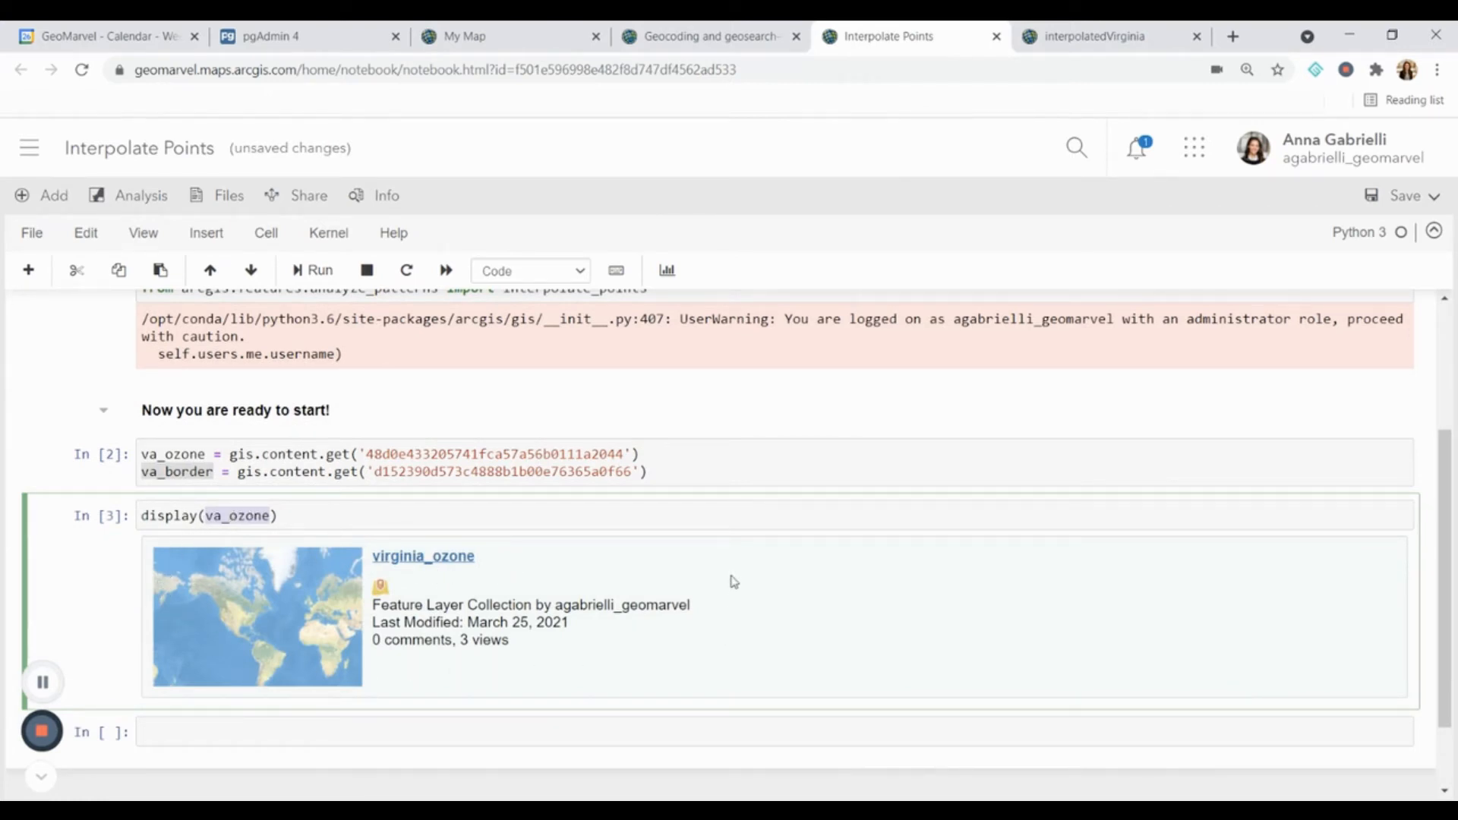
pyautogui.scroll(-3)
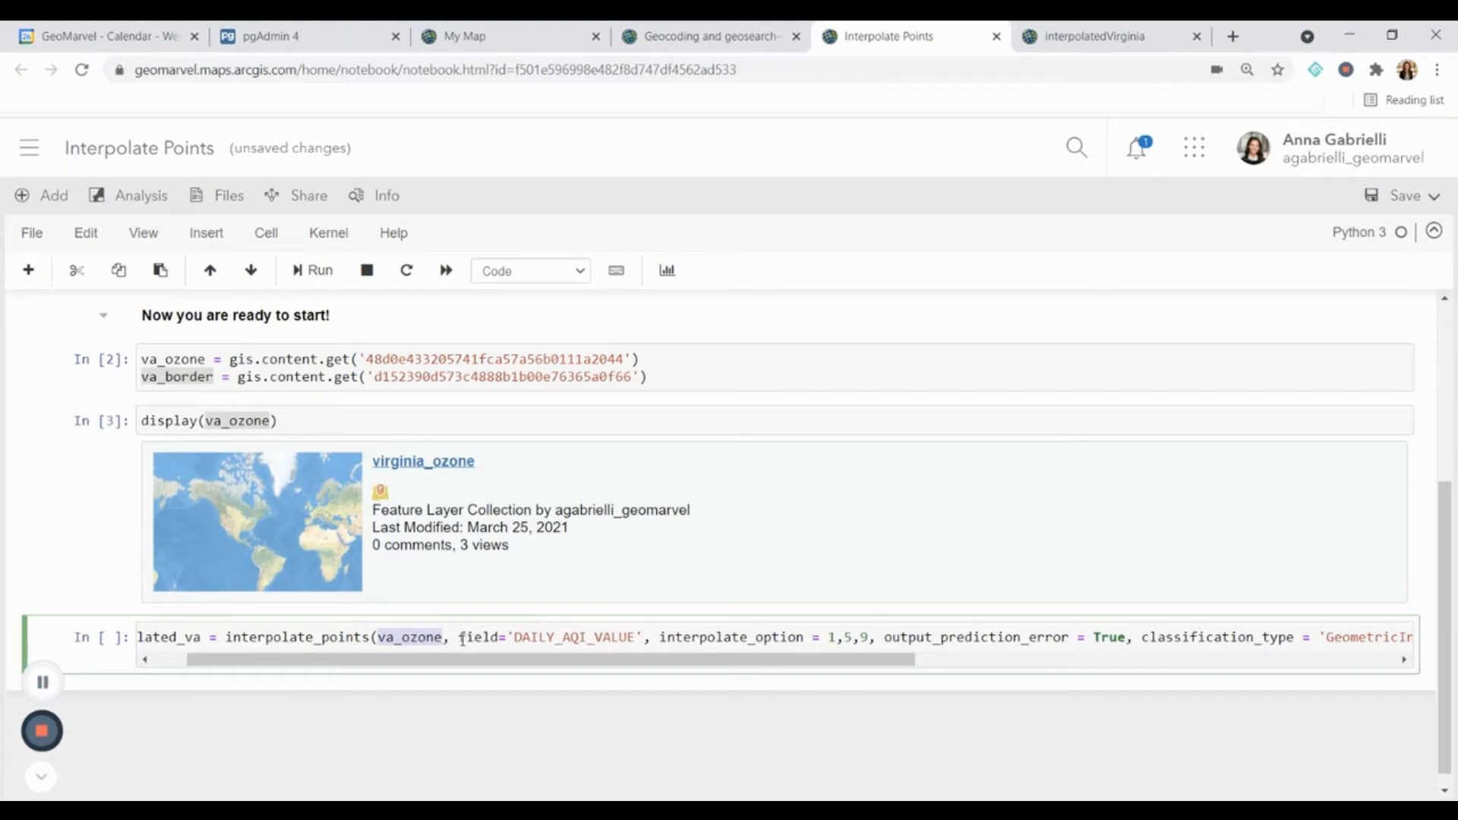
# Step: Write interpolate_points on DAILY_AQI_VALUE with interpolate_option 9, prediction errors True, GeometricInterval, num_classes 8, va_border, output 'interpolated_virginia'
pyautogui.doubleClick(574, 637)
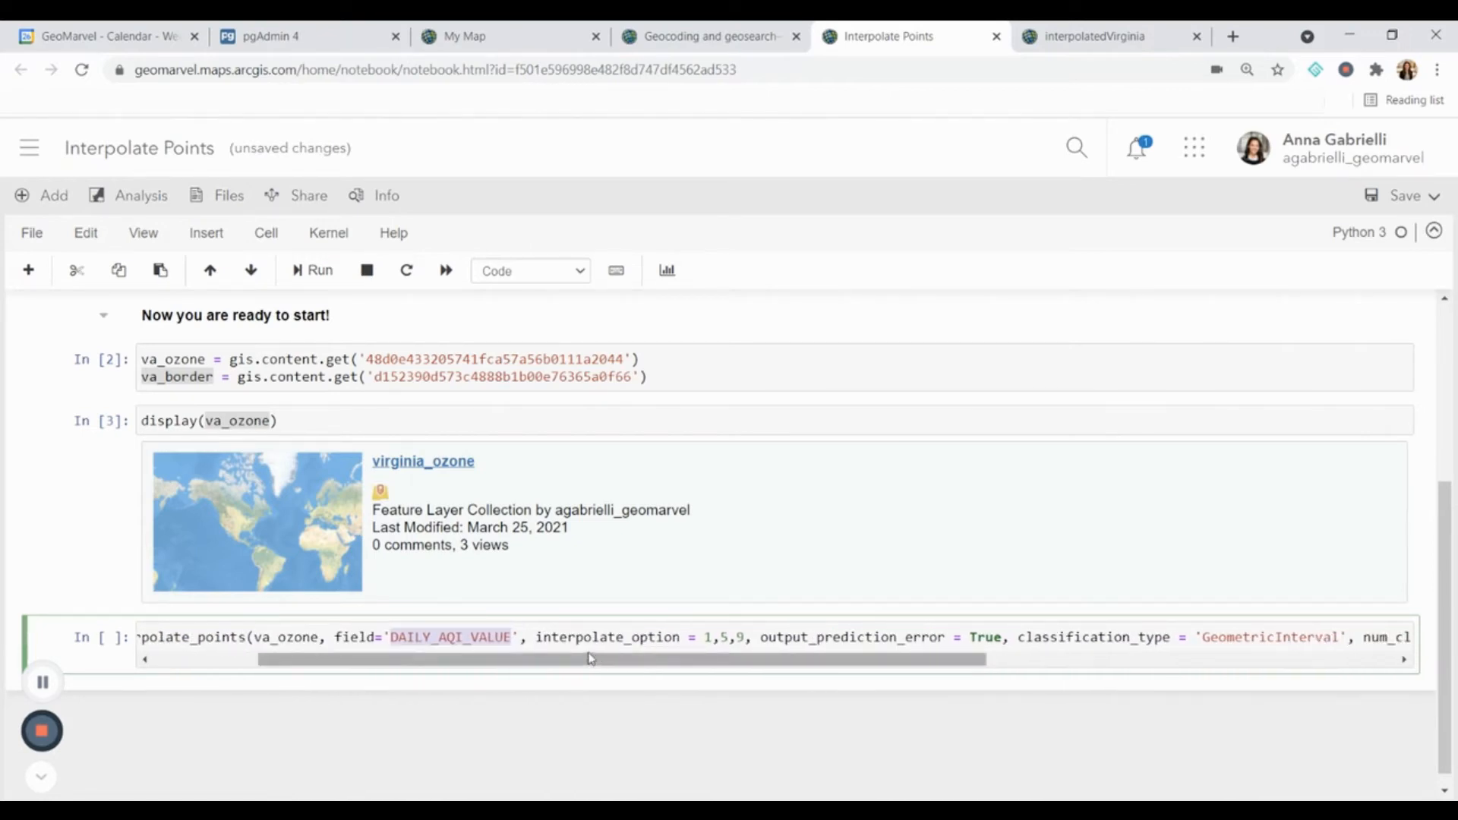
pyautogui.moveTo(705, 660)
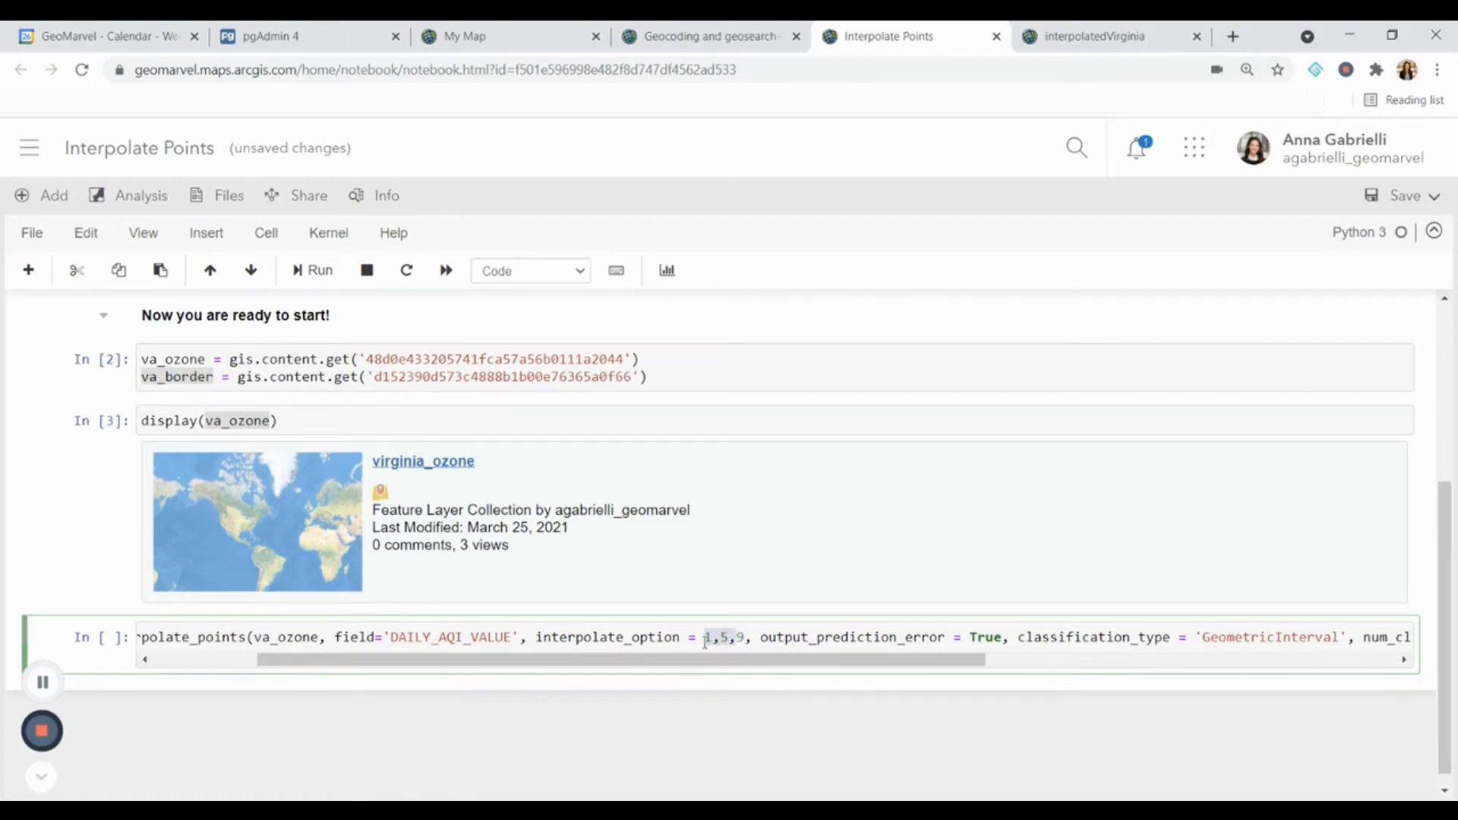
pyautogui.write('9')
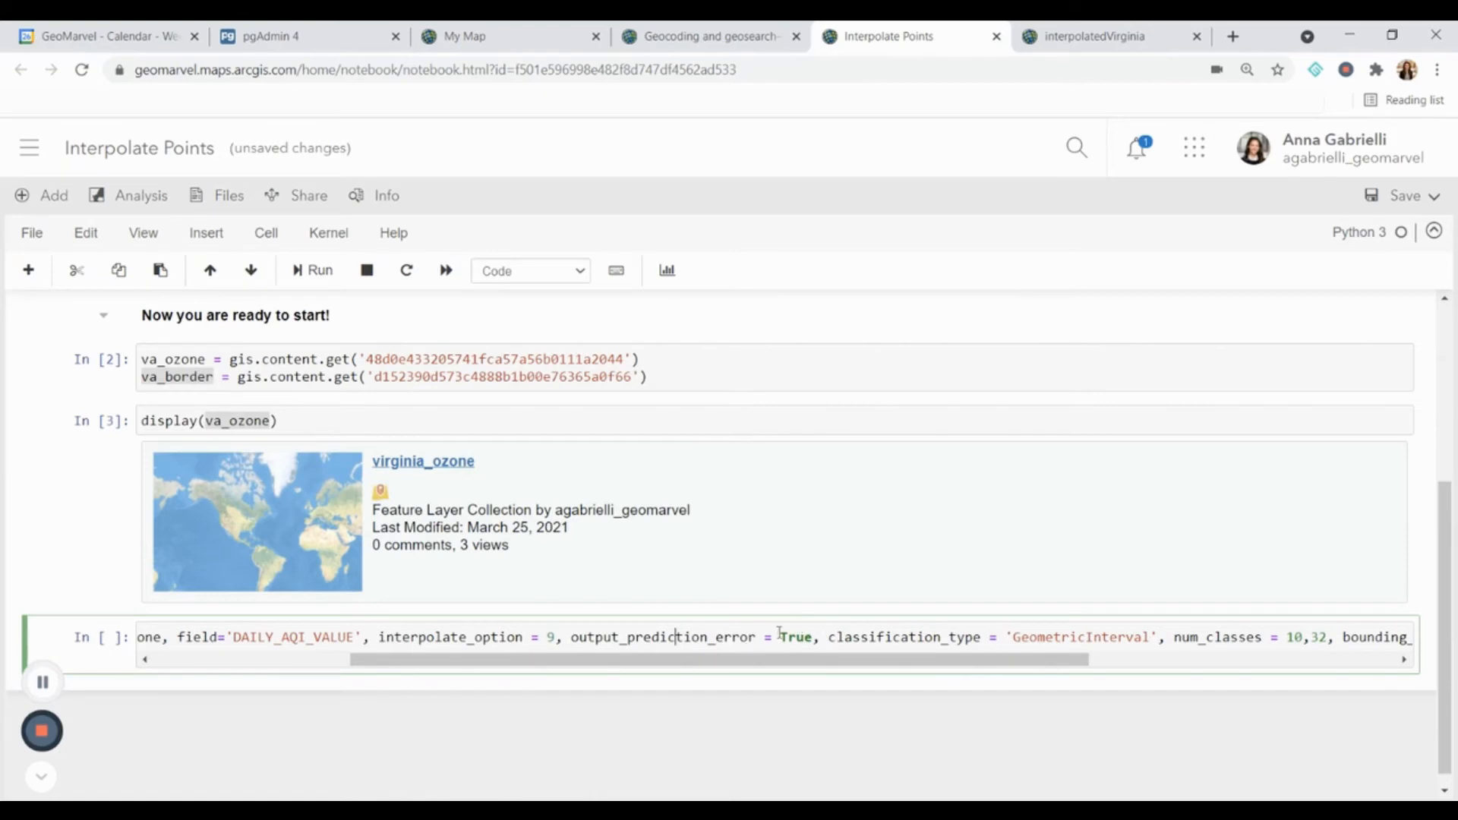
pyautogui.doubleClick(794, 636)
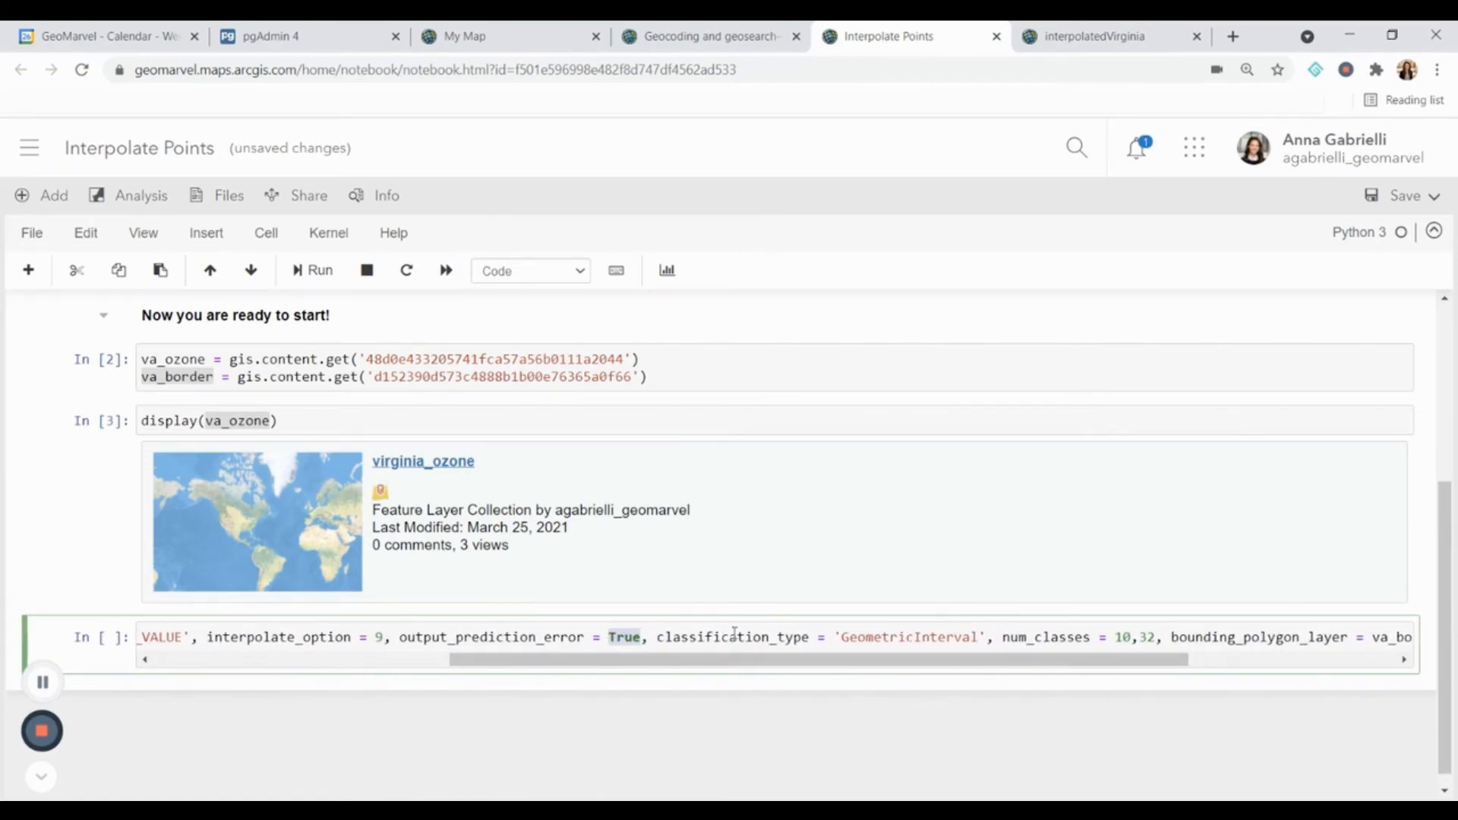
pyautogui.doubleClick(732, 637)
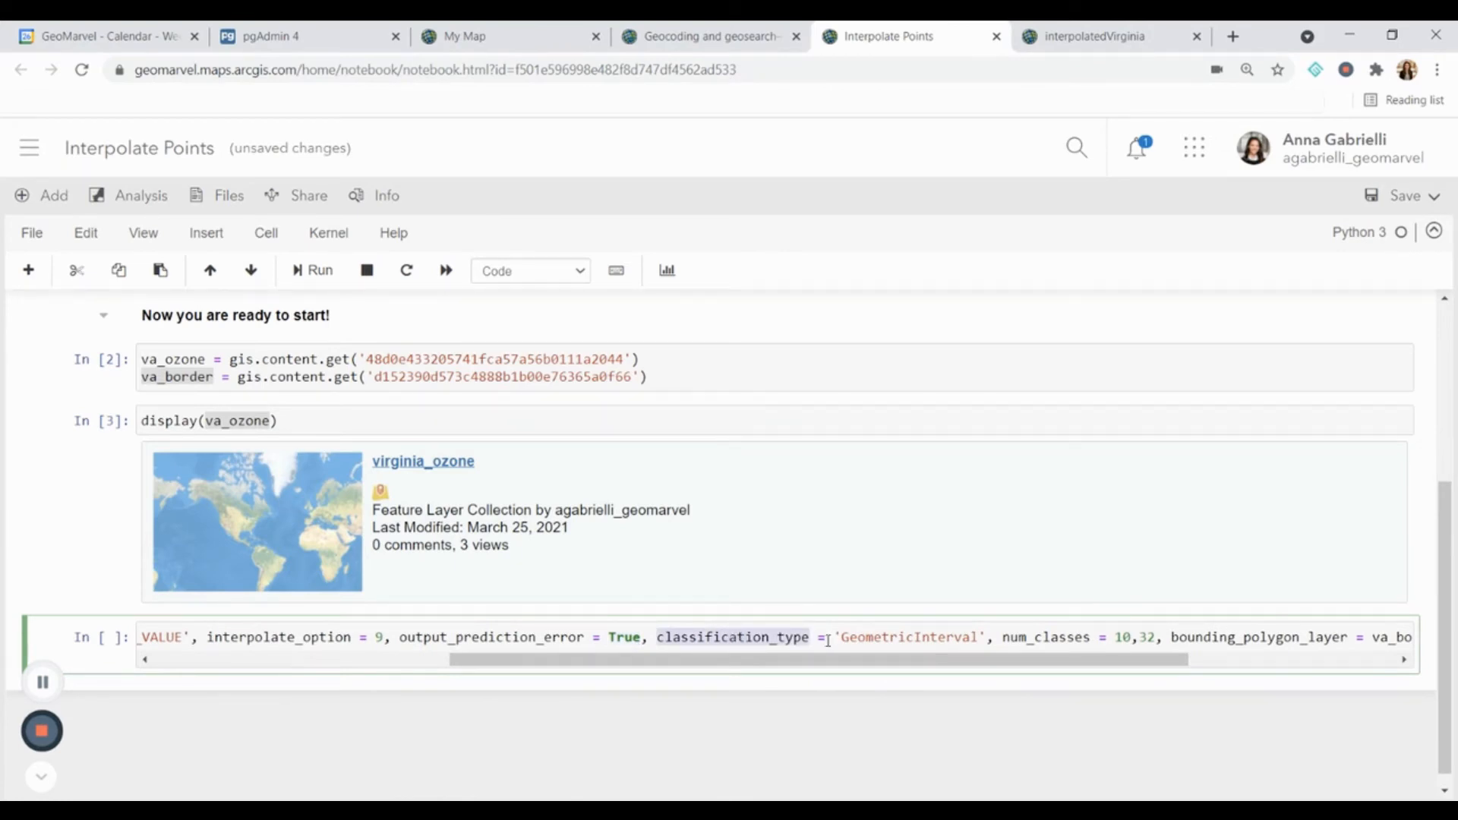
pyautogui.click(911, 637)
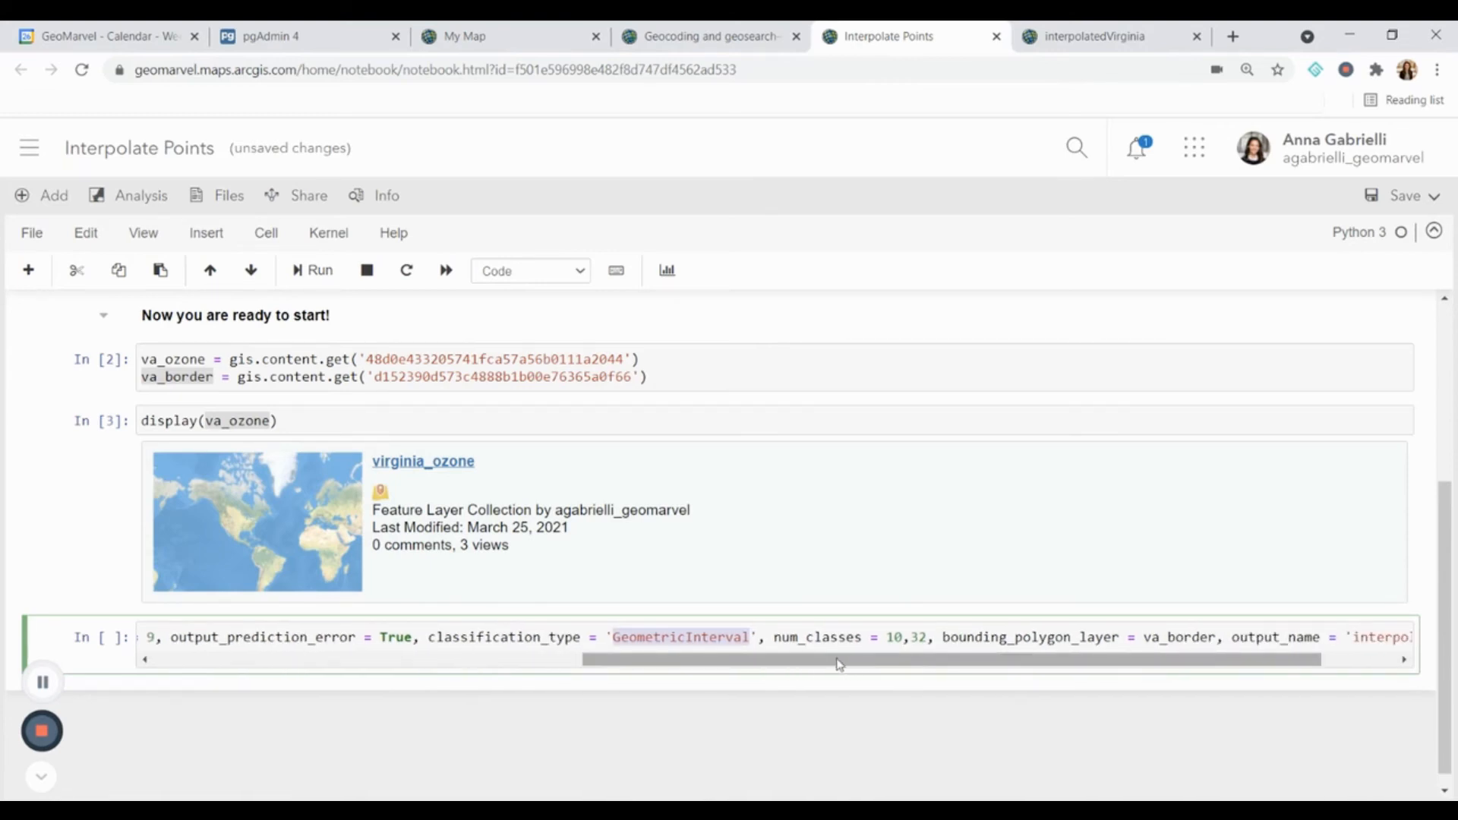
pyautogui.doubleClick(816, 636)
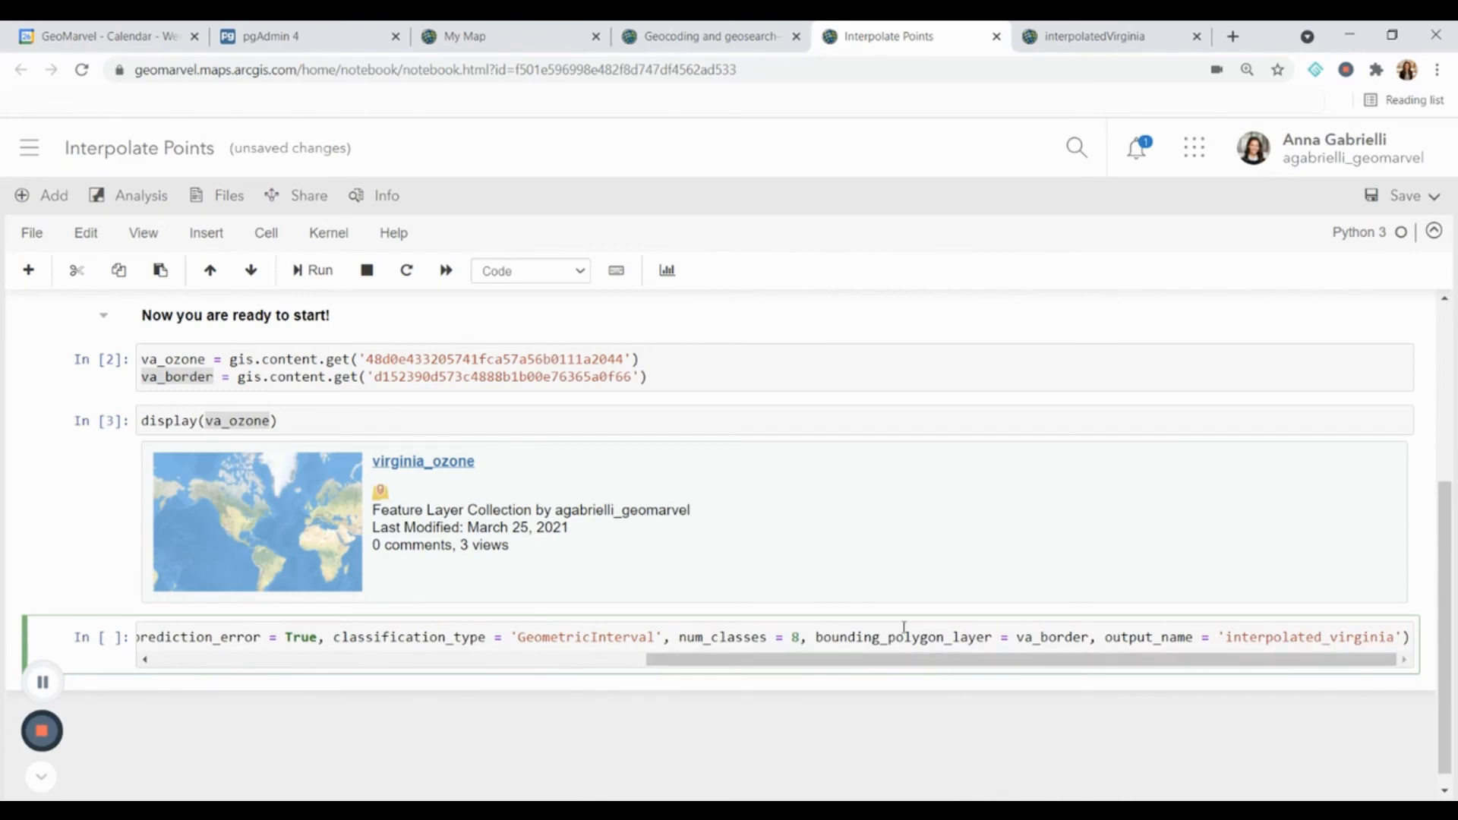
# Step: Assign the call to interpolated_va and run it as cell In [4]
pyautogui.doubleClick(902, 636)
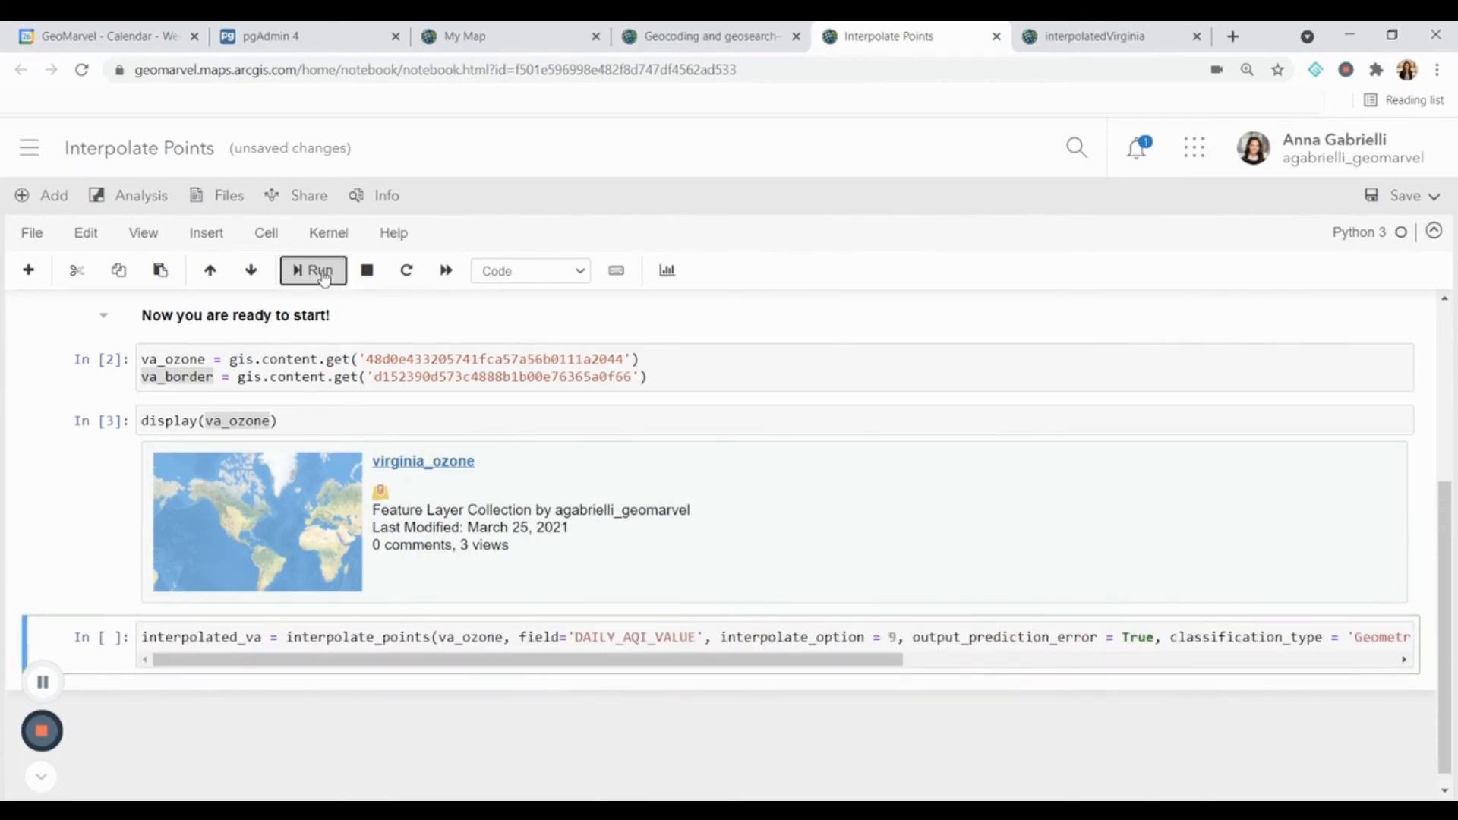
pyautogui.click(313, 271)
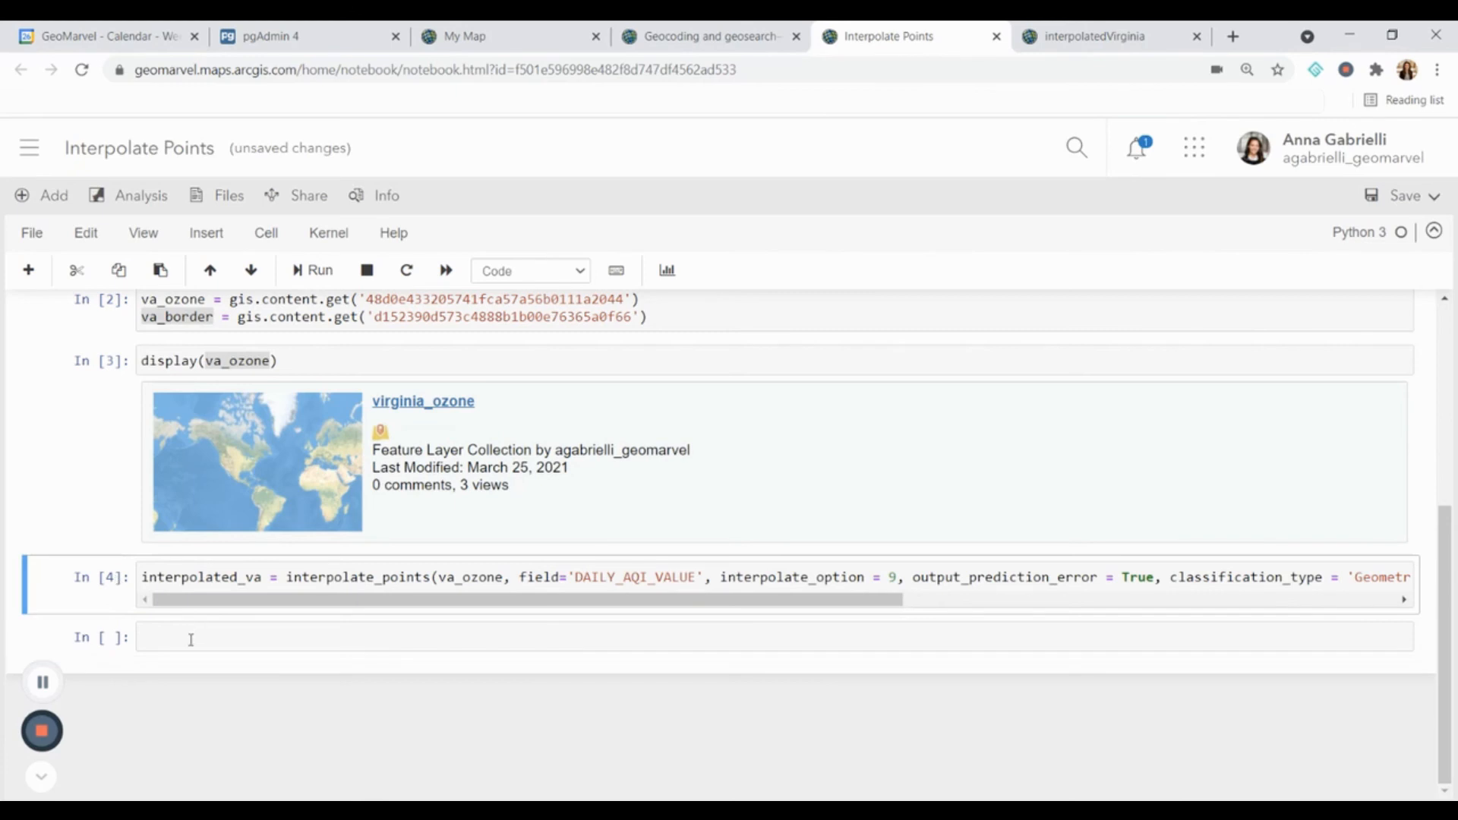
# Step: Run display(interpolated_va) and open the resulting interpolated_virginia item in Map Viewer
pyautogui.write('display(interpolated_va')
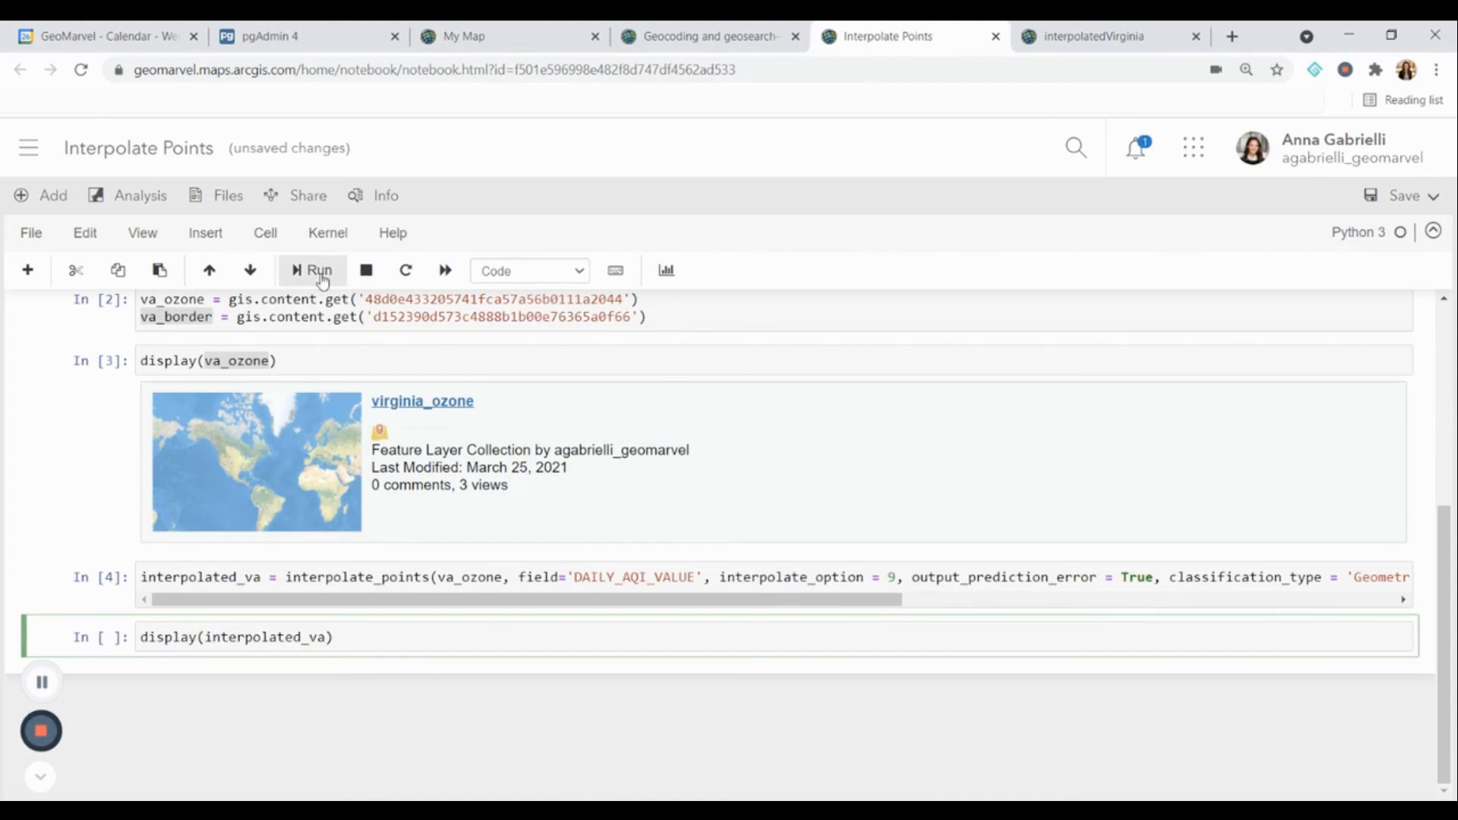
pyautogui.click(313, 270)
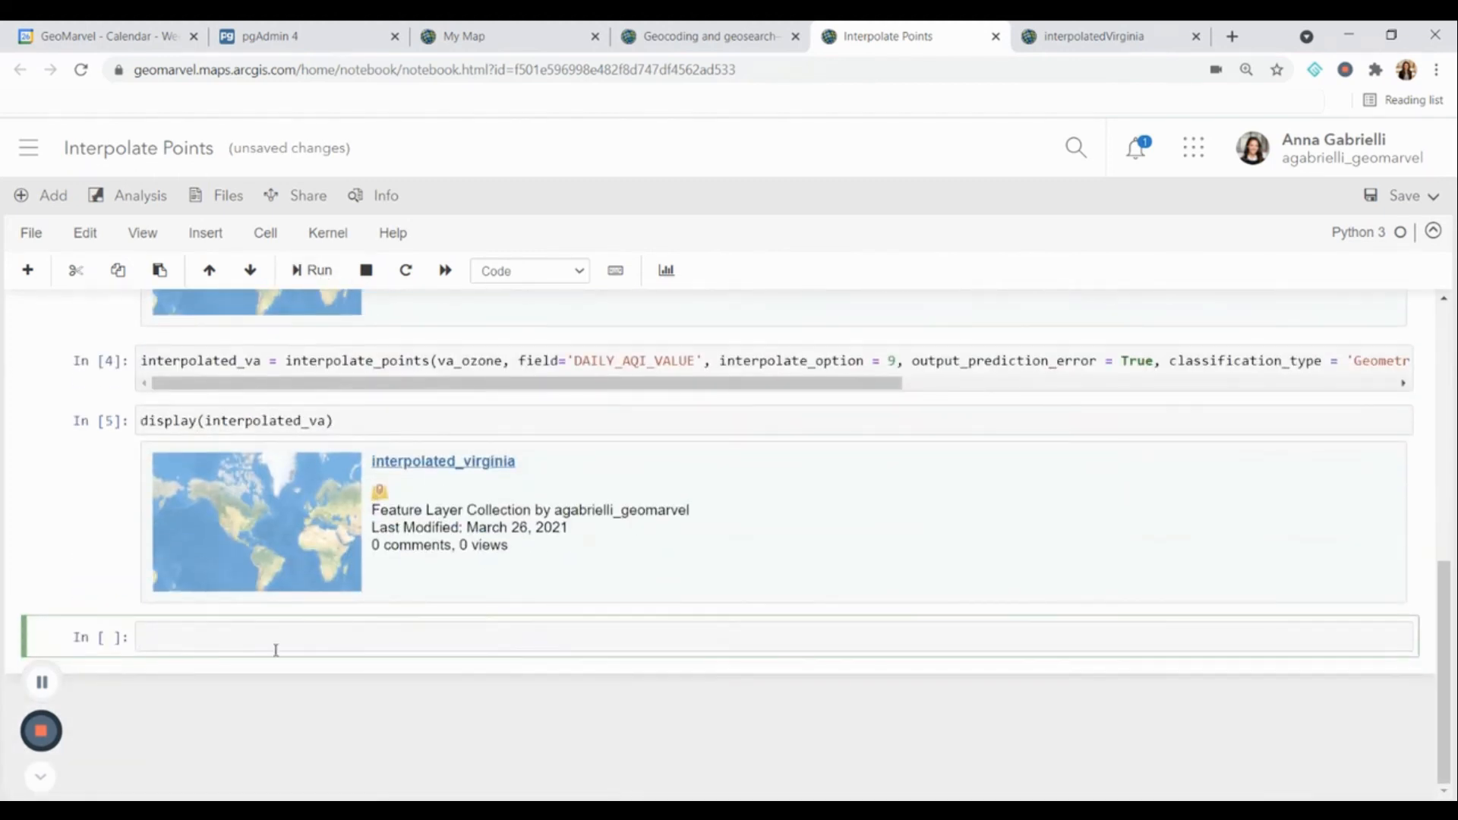
pyautogui.click(442, 462)
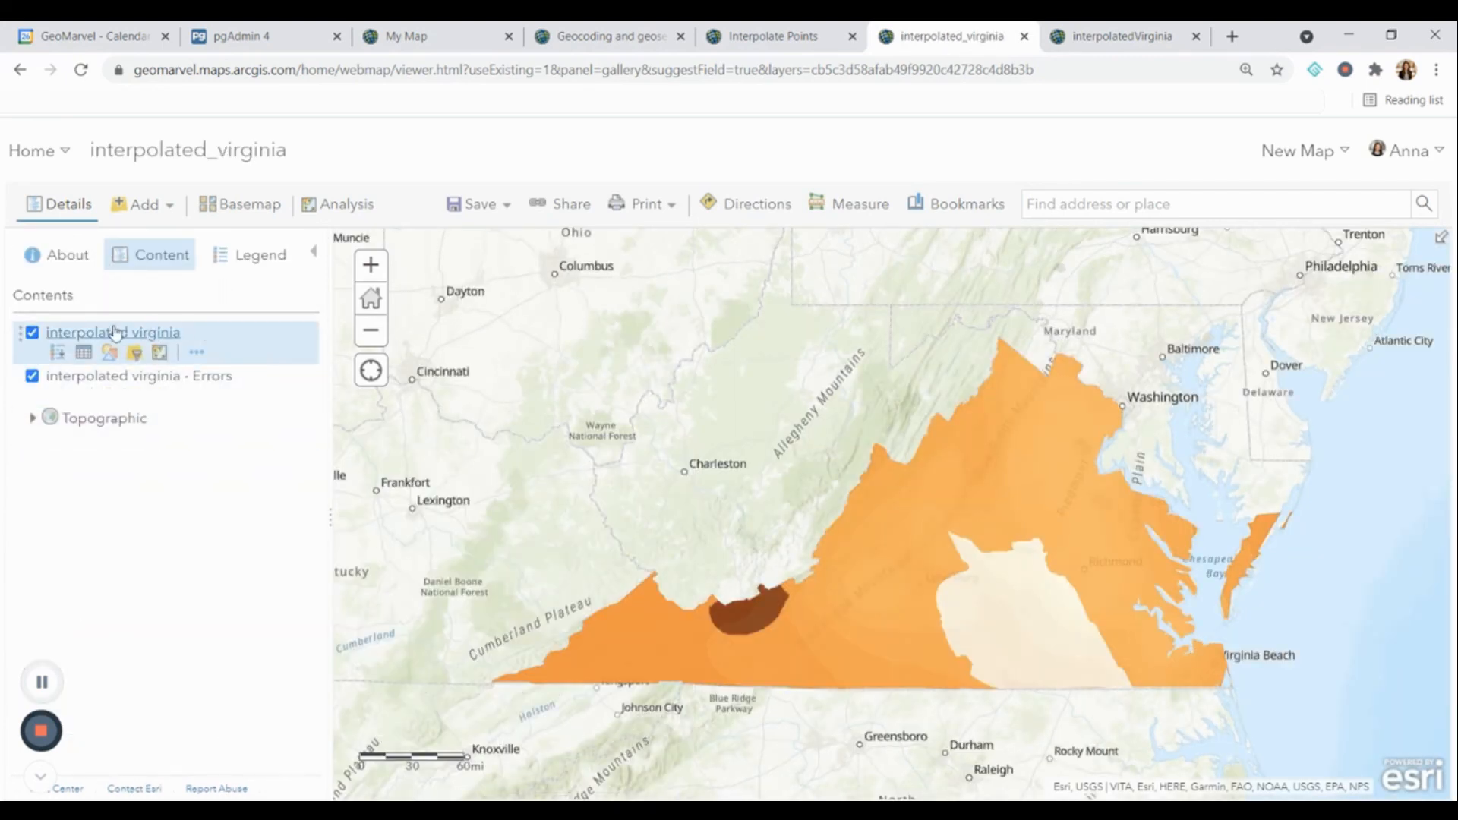
# Step: Expand both layer legends and hide the interpolated virginia surface, leaving the Errors layer visible
pyautogui.click(56, 353)
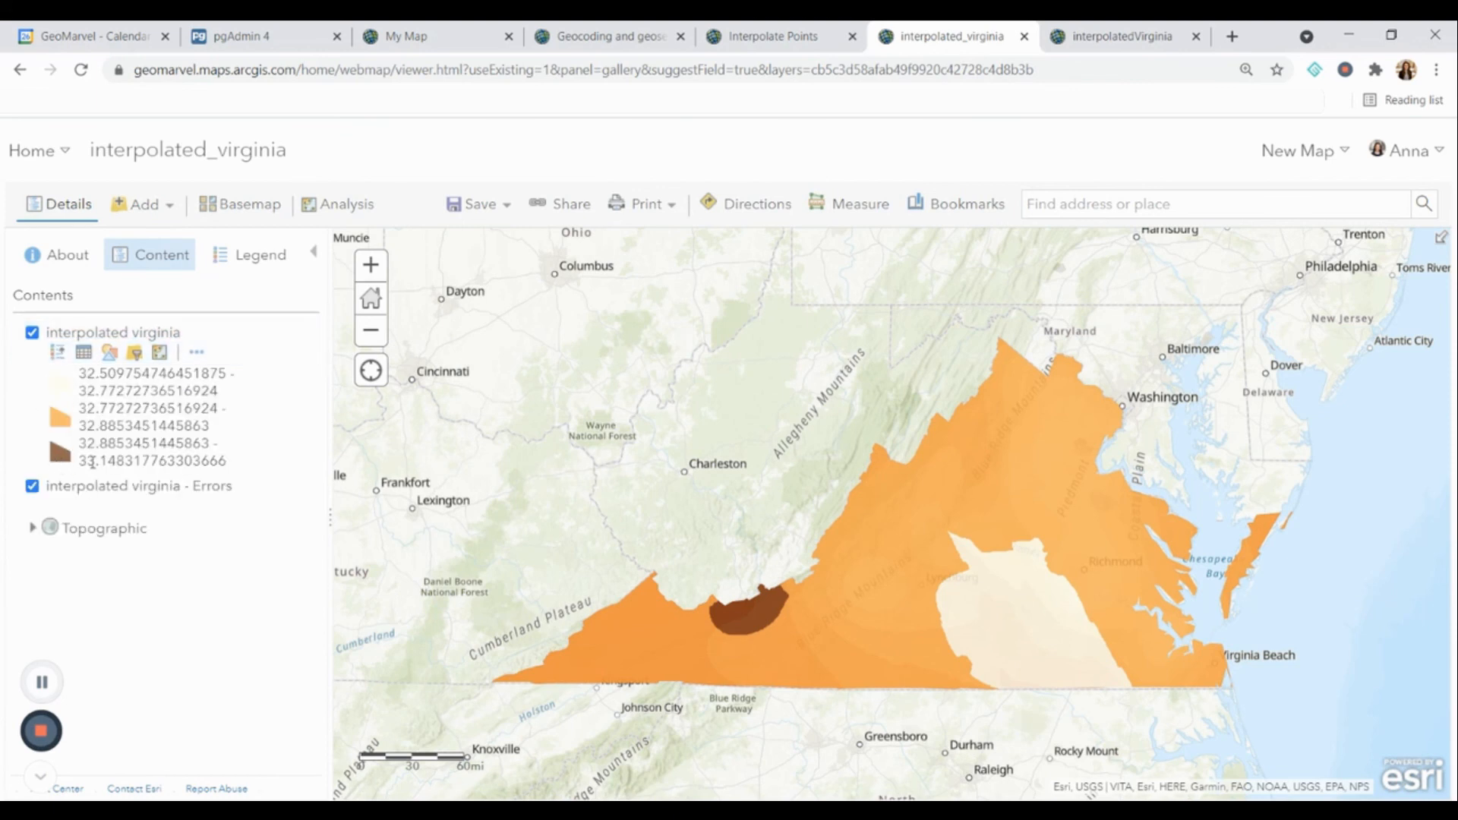
pyautogui.click(135, 486)
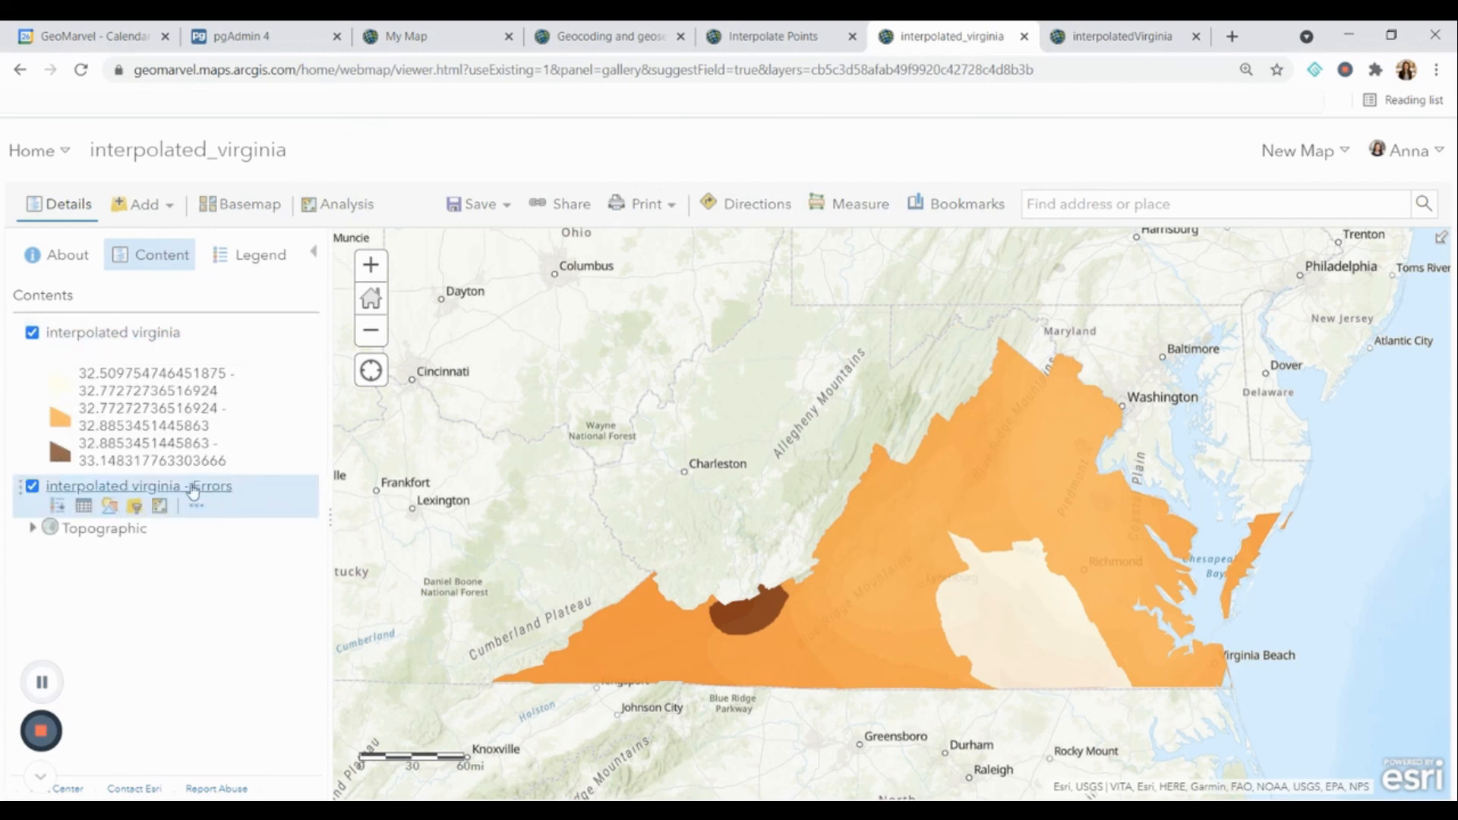
pyautogui.click(112, 332)
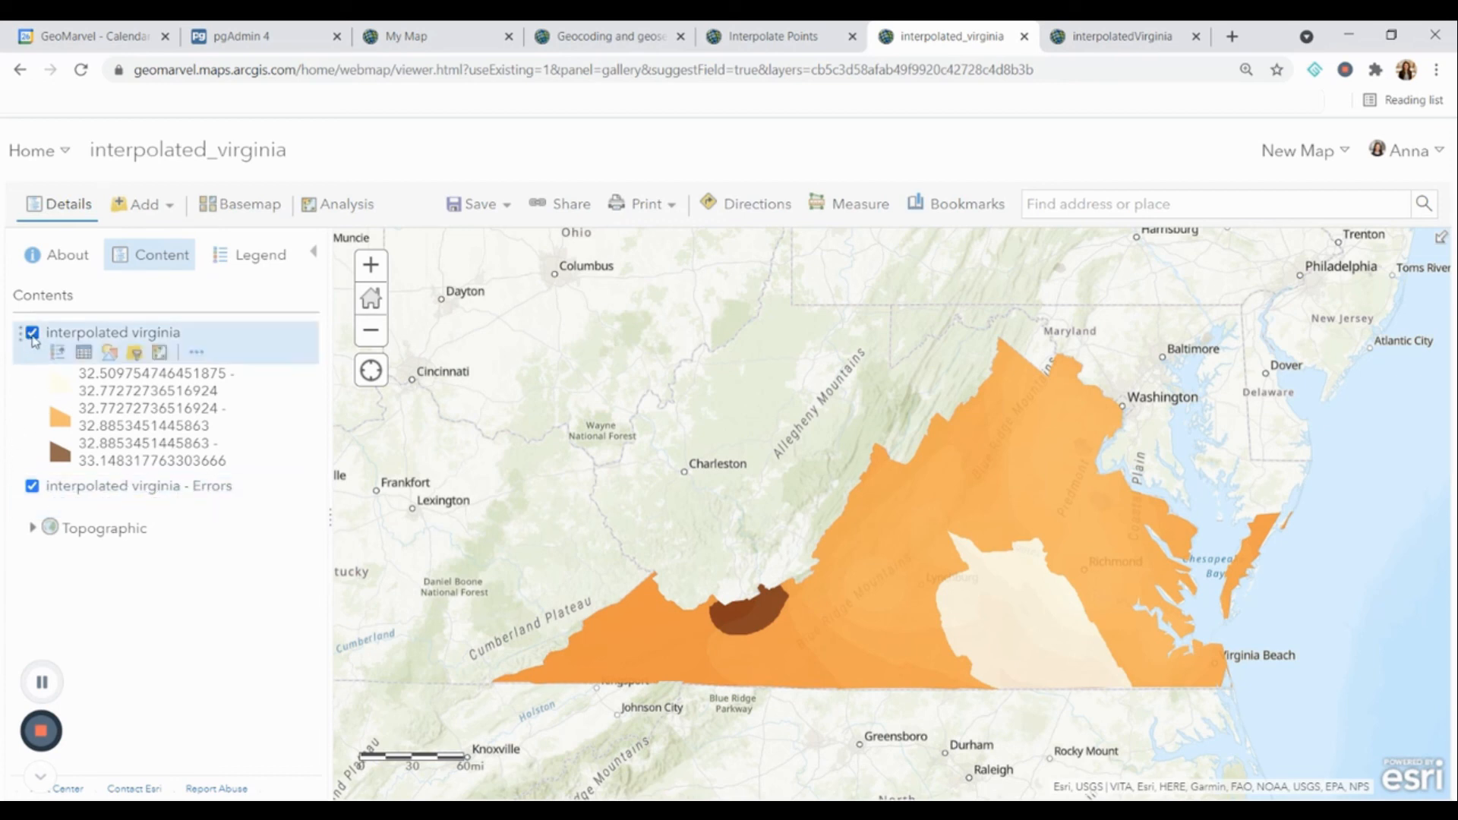
pyautogui.click(32, 332)
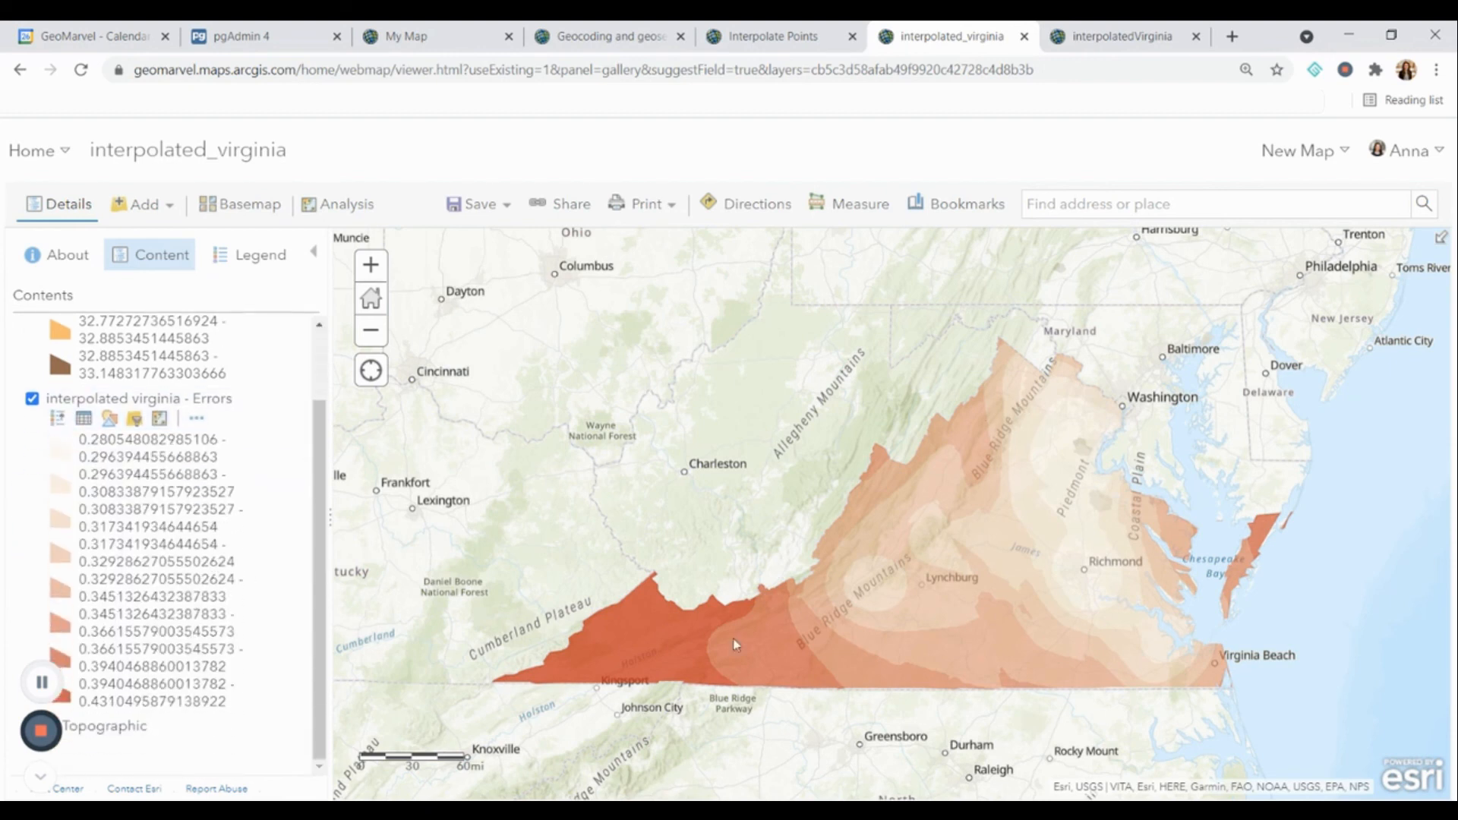
pyautogui.moveTo(612, 649)
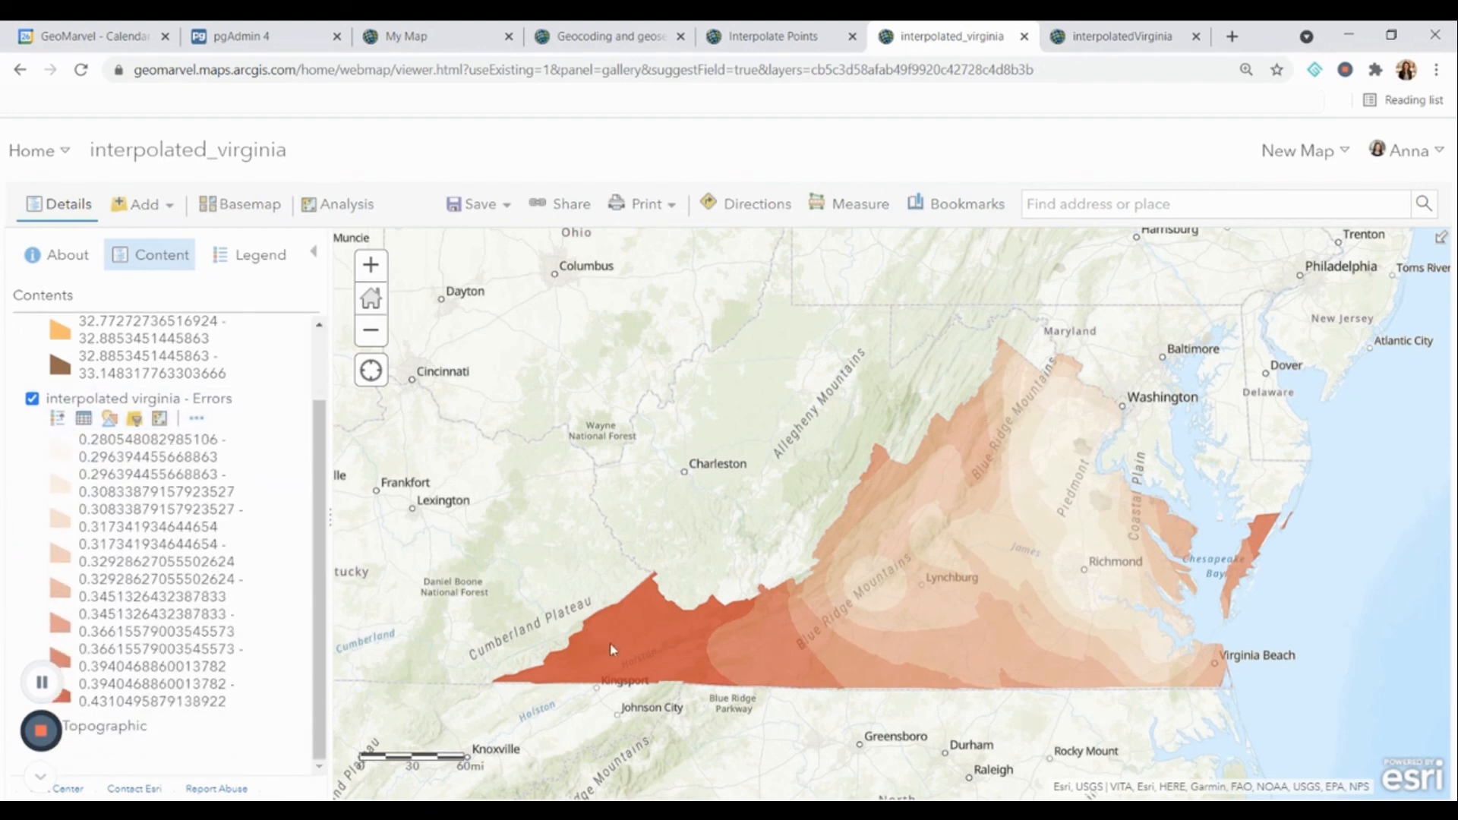
# Step: Revisit My Map's original ozone points, then return to the Interpolate Points notebook
pyautogui.click(408, 35)
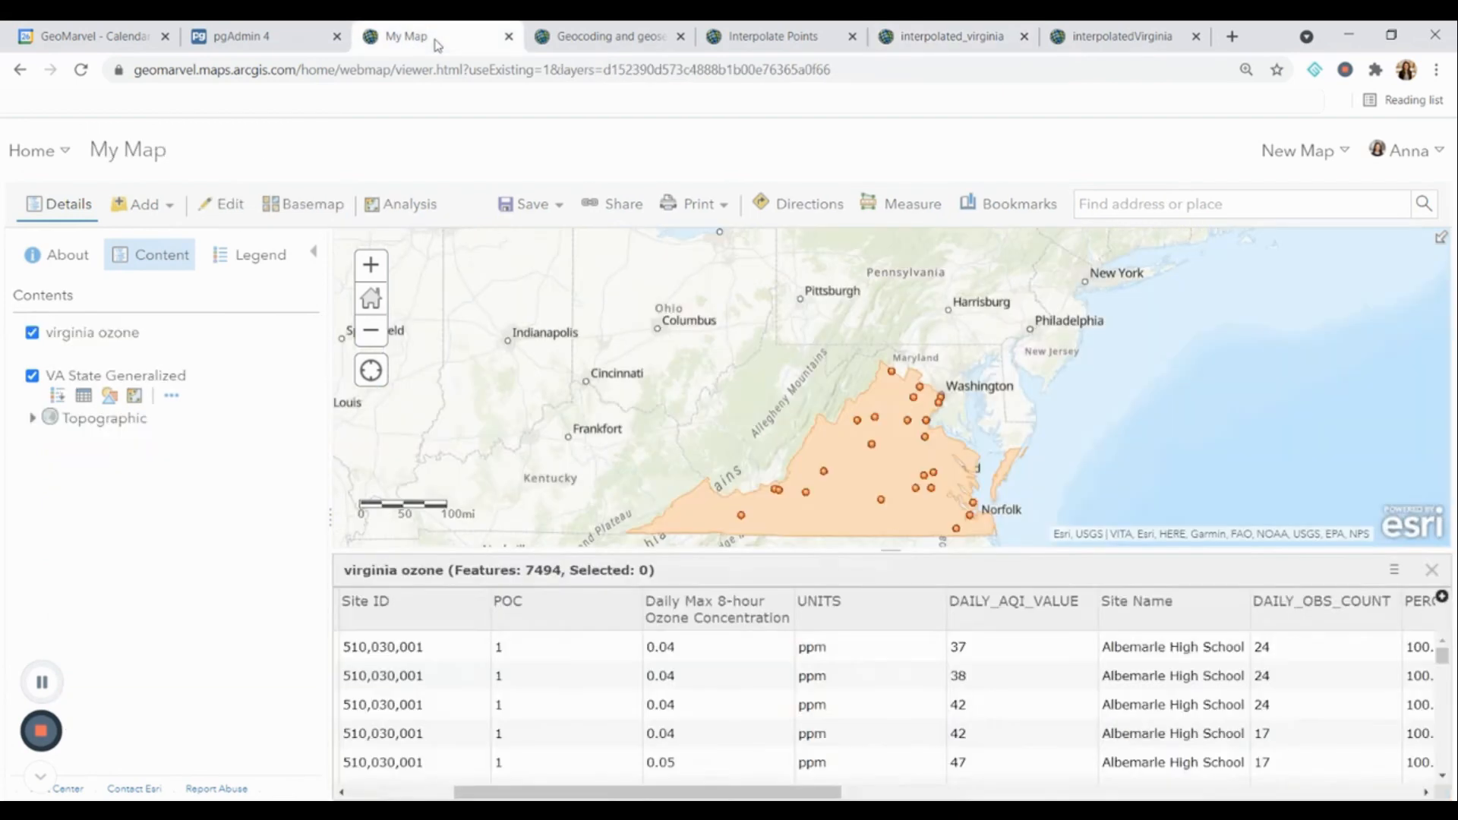
pyautogui.moveTo(971, 546)
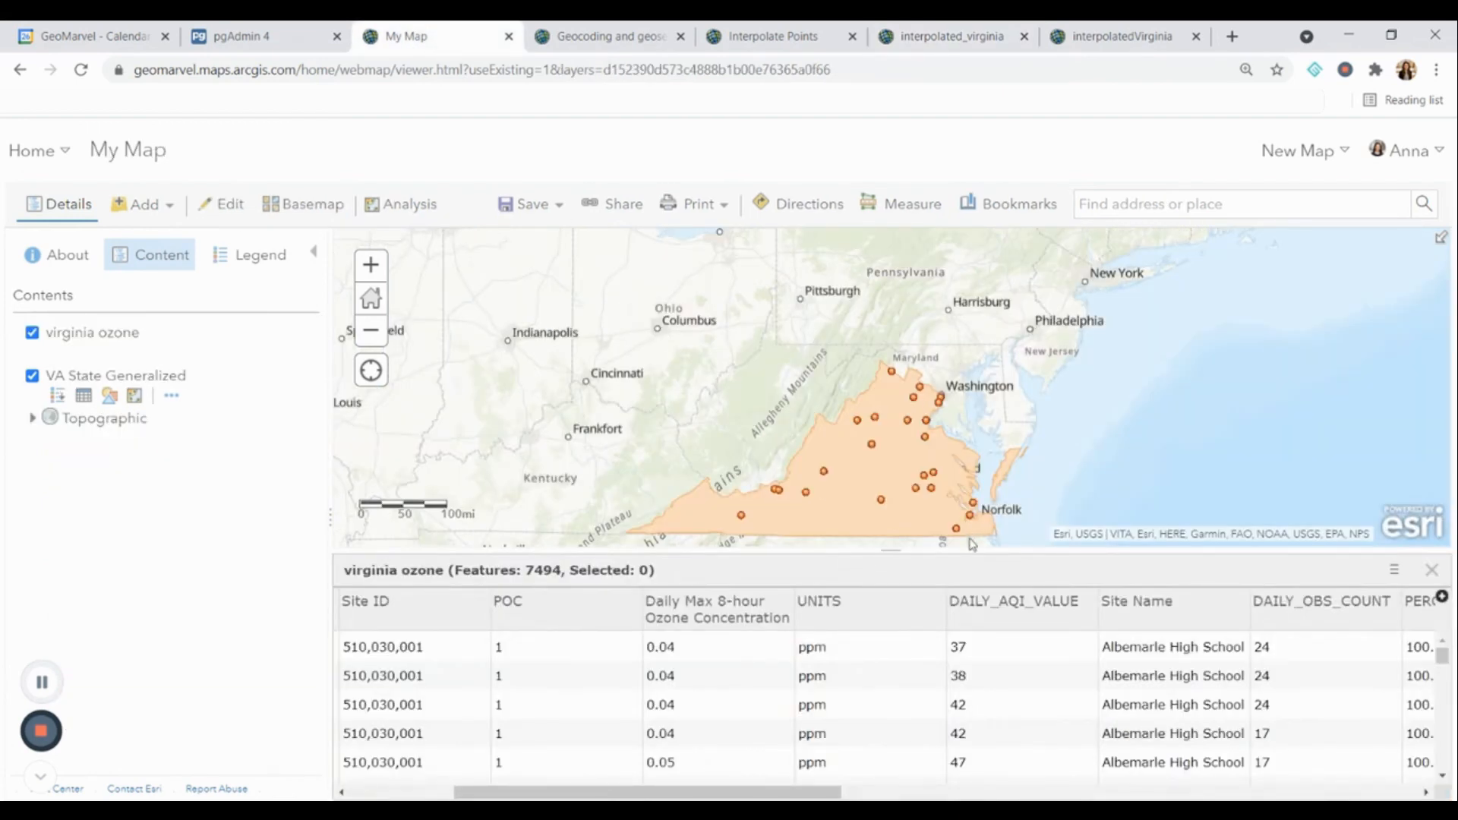
pyautogui.moveTo(673, 515)
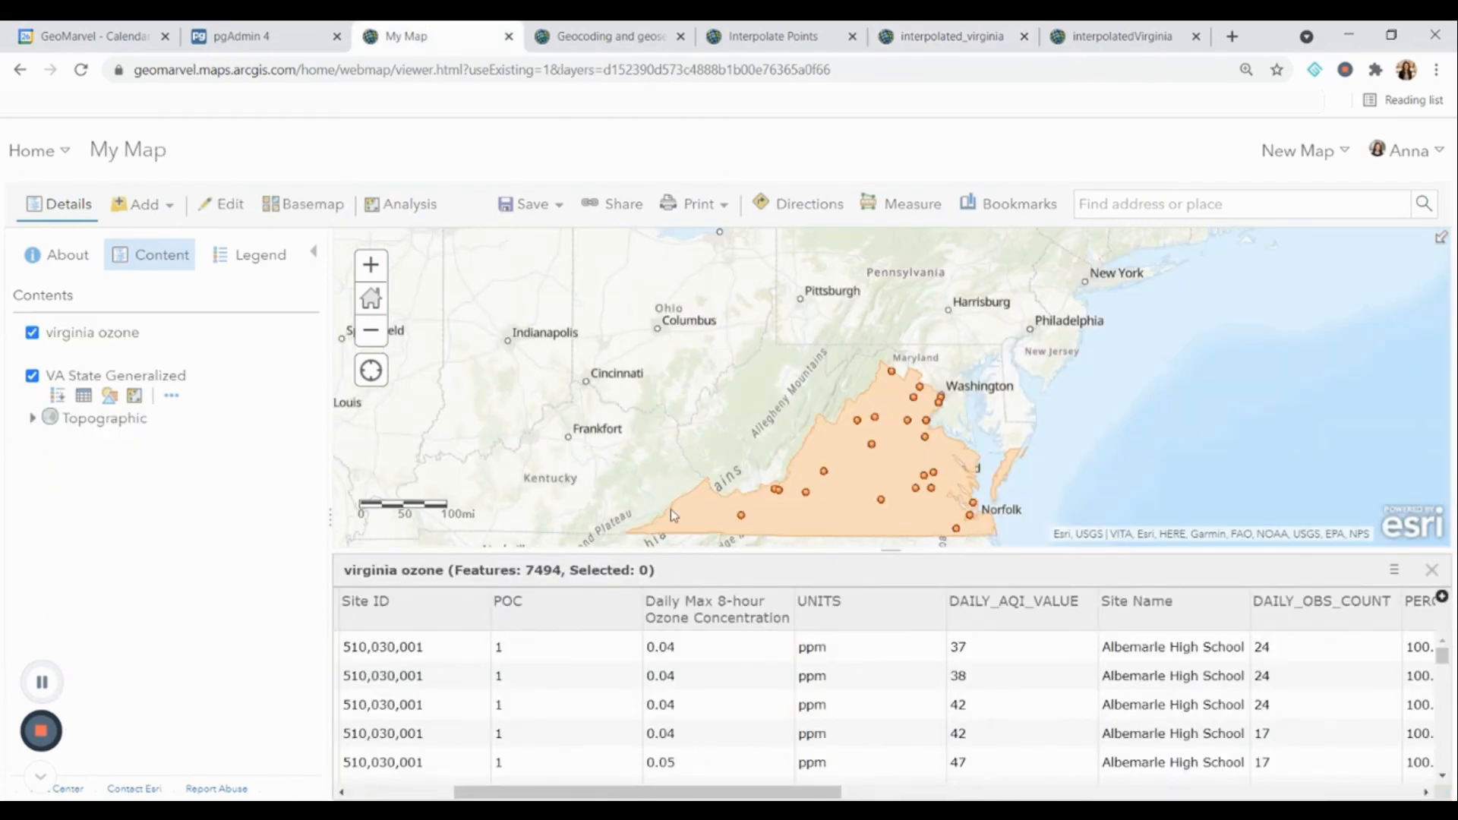
pyautogui.click(779, 35)
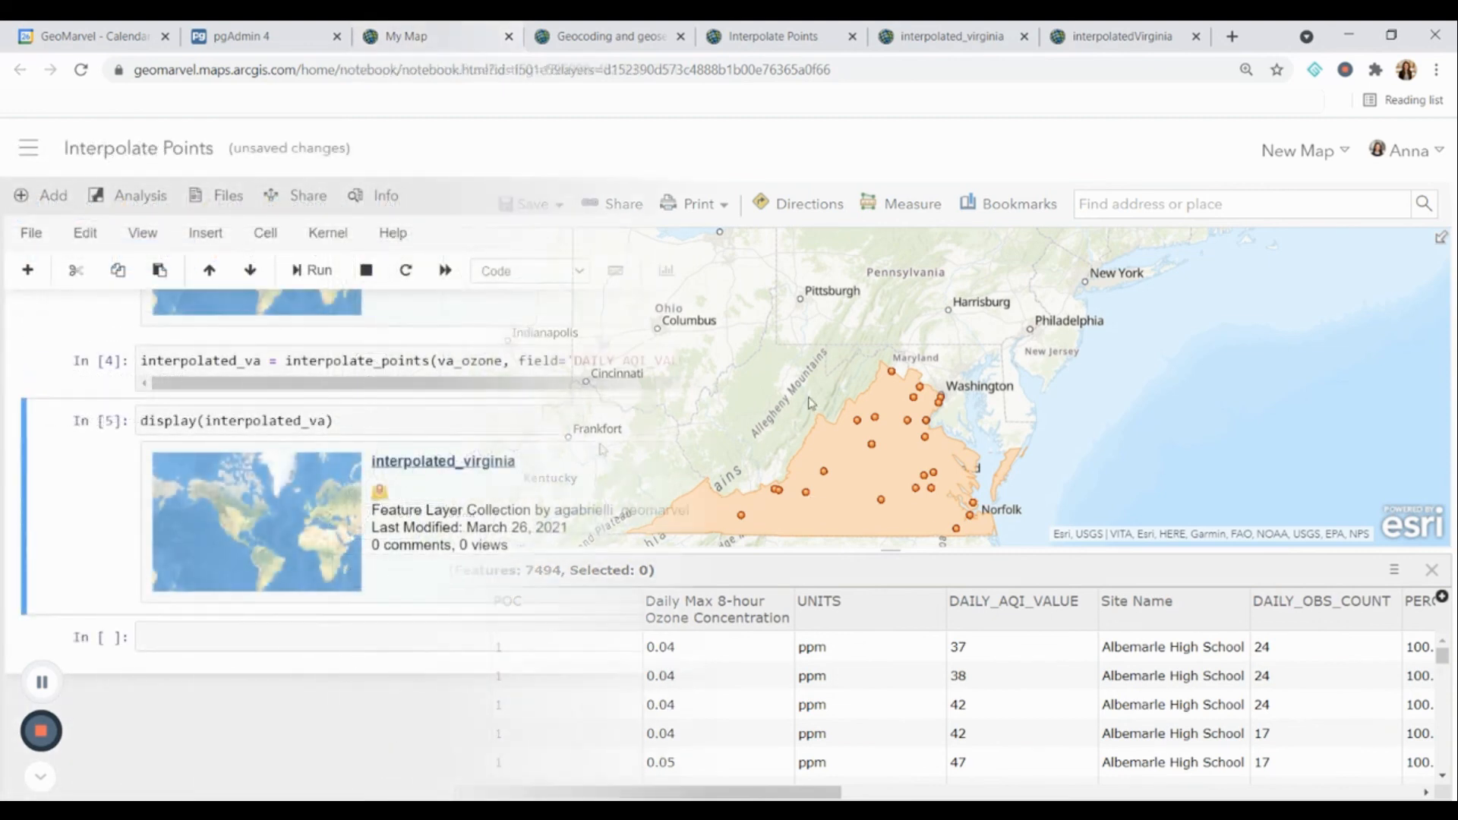